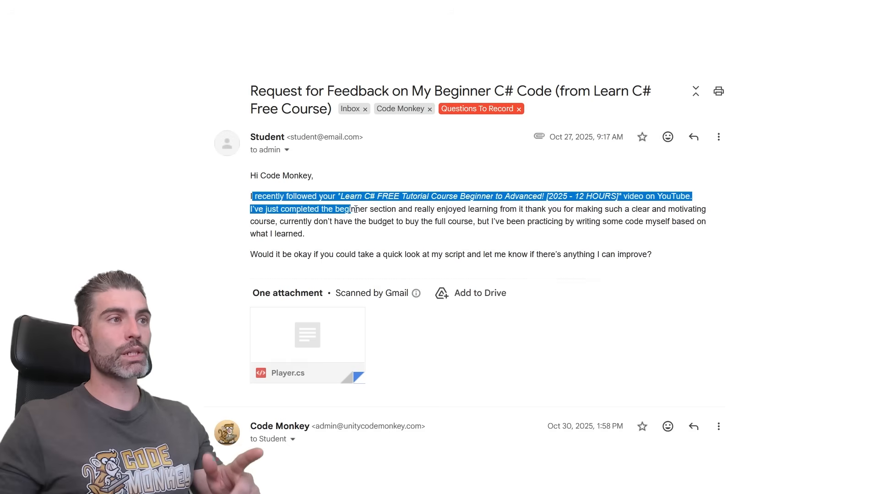
- Read the review's access-modifier advice and mark Player's Start and Update explicitly private
{"action": "left_click_drag", "start_coordinate": [350, 209], "coordinate": [644, 209]}
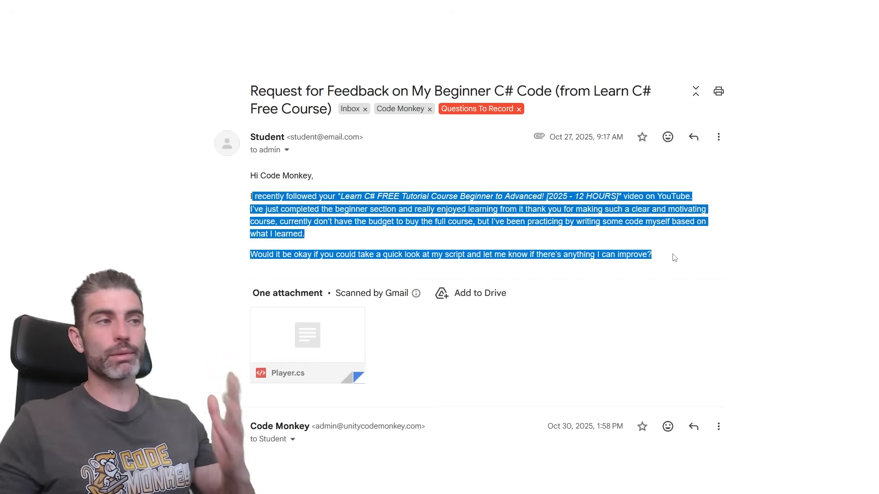
{"action": "left_click", "coordinate": [683, 241]}
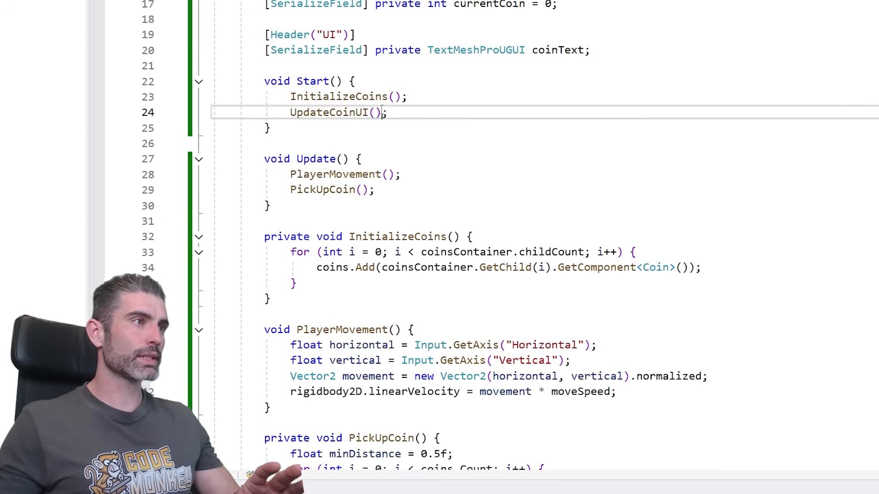
{"action": "scroll", "scroll_direction": "down", "scroll_amount": 3}
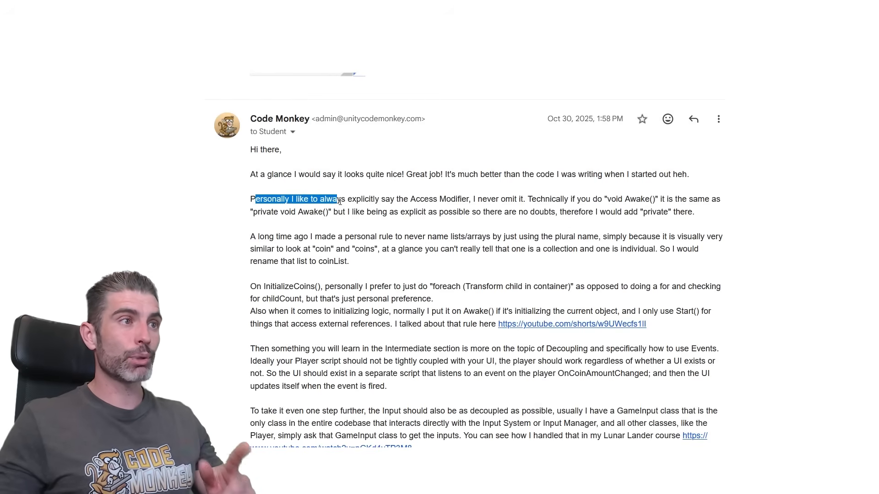
{"action": "left_click_drag", "start_coordinate": [336, 198], "coordinate": [464, 198]}
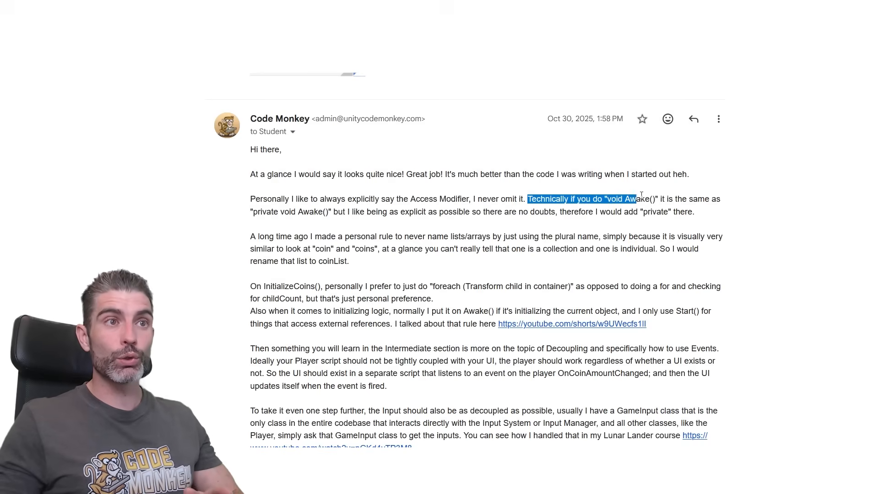
{"action": "left_click_drag", "start_coordinate": [633, 199], "coordinate": [343, 211]}
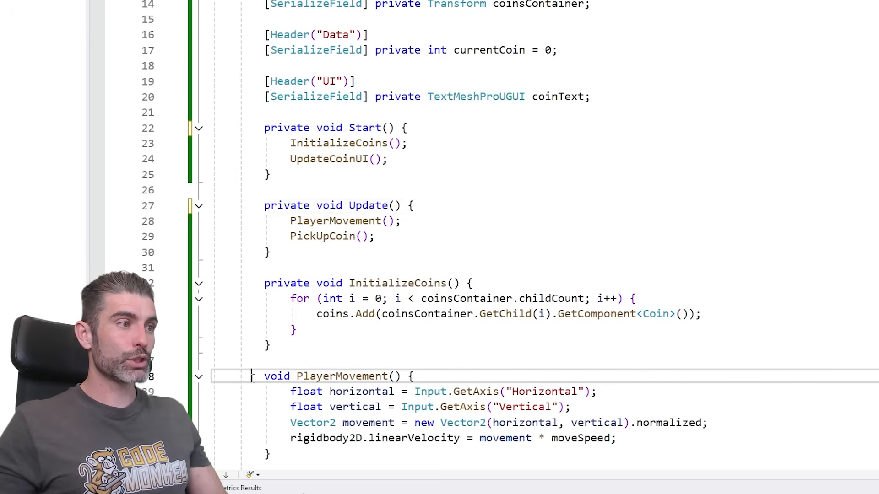
{"action": "type", "text": "private"}
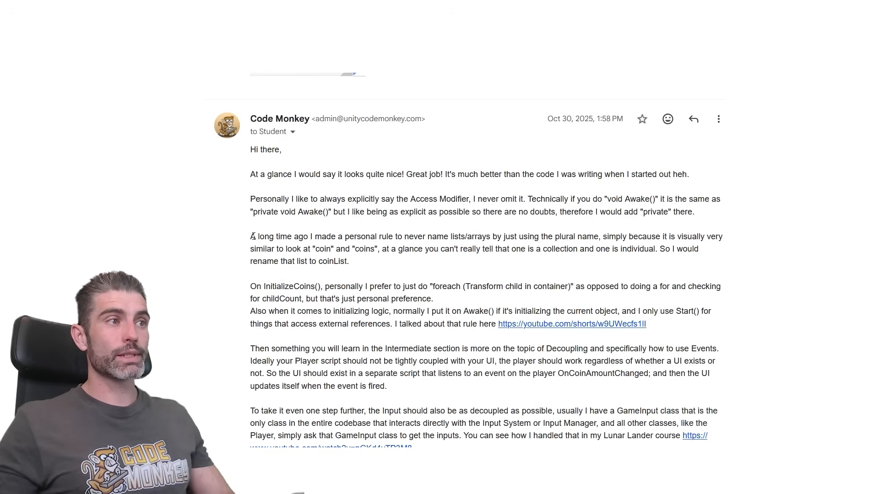
{"action": "left_click_drag", "start_coordinate": [251, 237], "coordinate": [443, 236]}
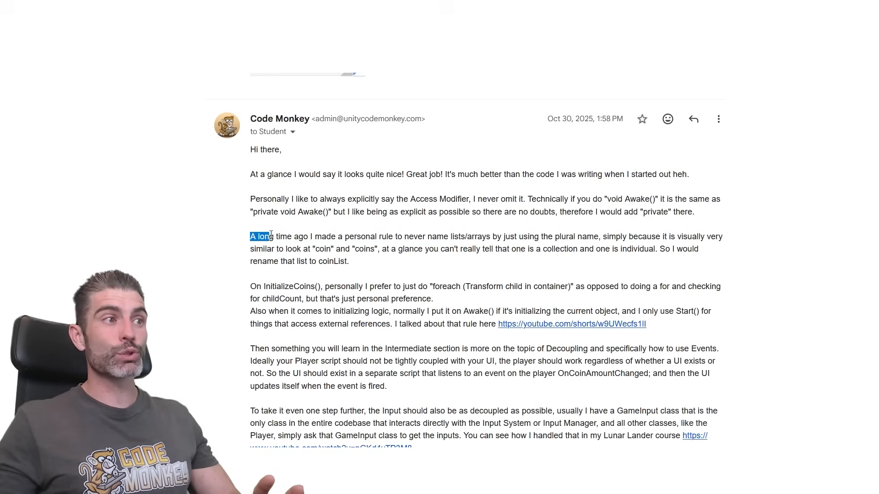
{"action": "left_click_drag", "start_coordinate": [261, 237], "coordinate": [395, 249]}
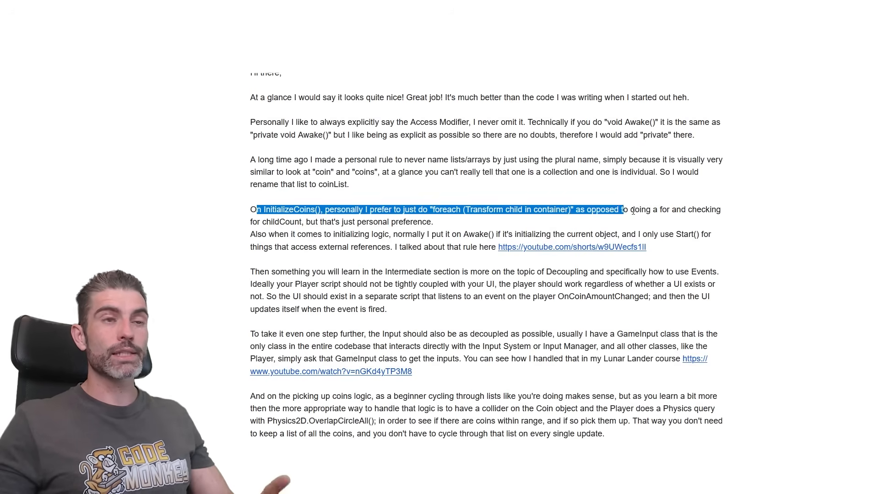
{"action": "left_click_drag", "start_coordinate": [621, 208], "coordinate": [388, 221]}
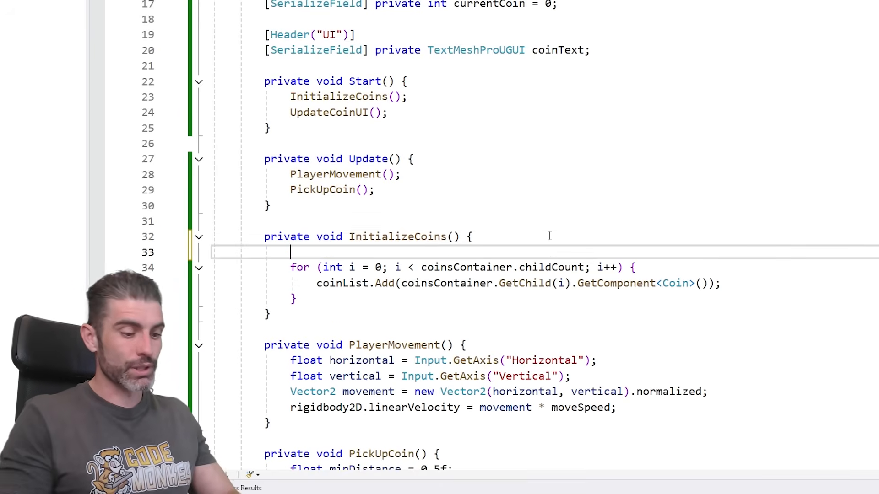
- Replace the InitializeCoins for loop with foreach (Transform child in coinsContainer)
{"action": "type", "text": "foreach (Transform"}
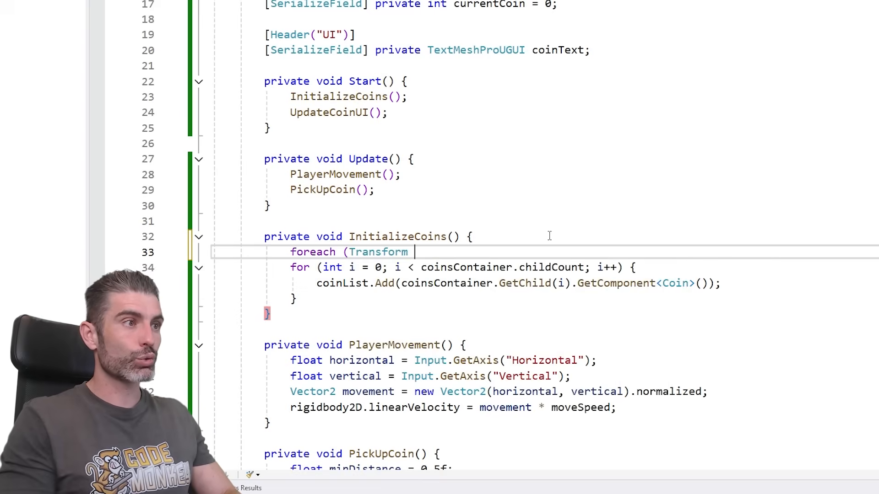
{"action": "type", "text": "child in coinsContainer) {"}
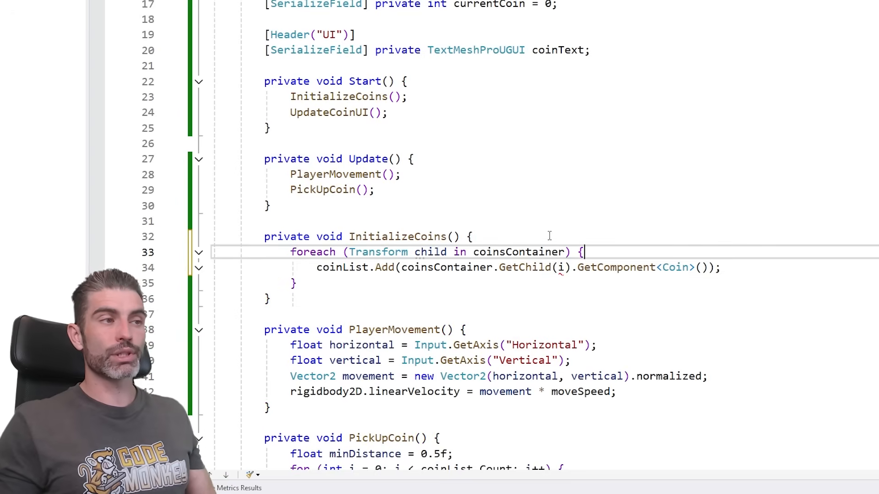
{"action": "double_click", "coordinate": [447, 267]}
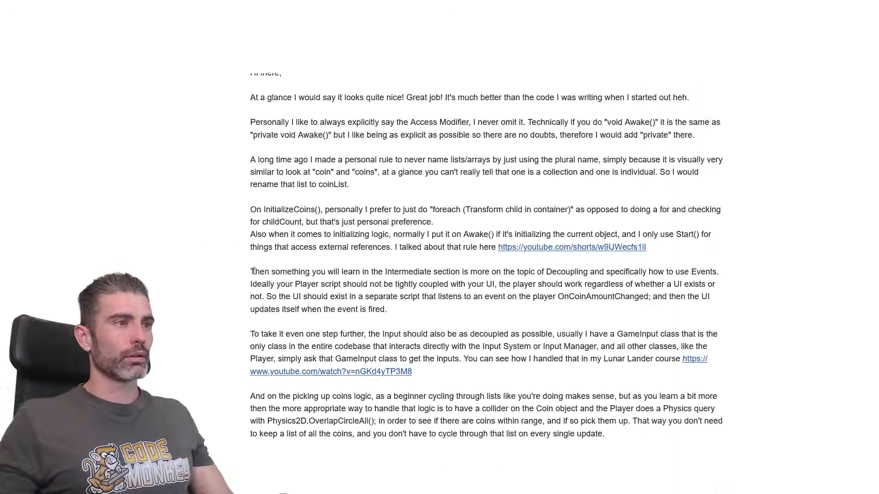
{"action": "left_click_drag", "start_coordinate": [254, 272], "coordinate": [459, 272]}
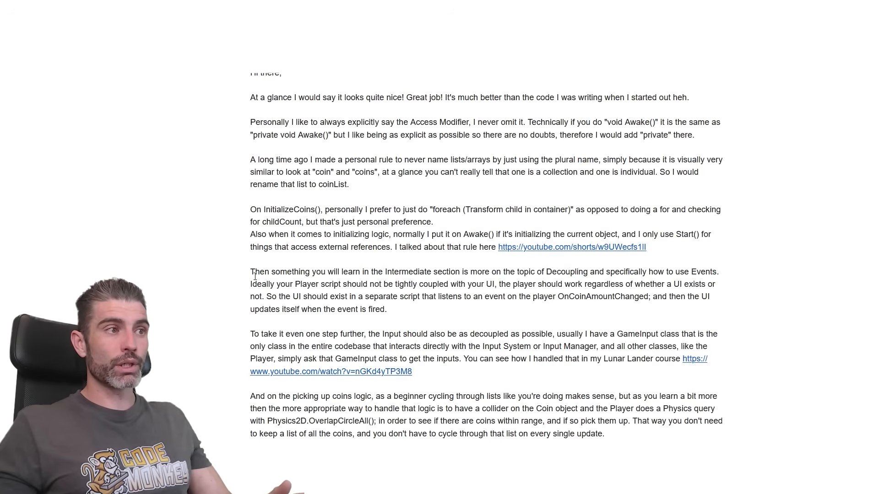
{"action": "left_click_drag", "start_coordinate": [252, 284], "coordinate": [459, 284]}
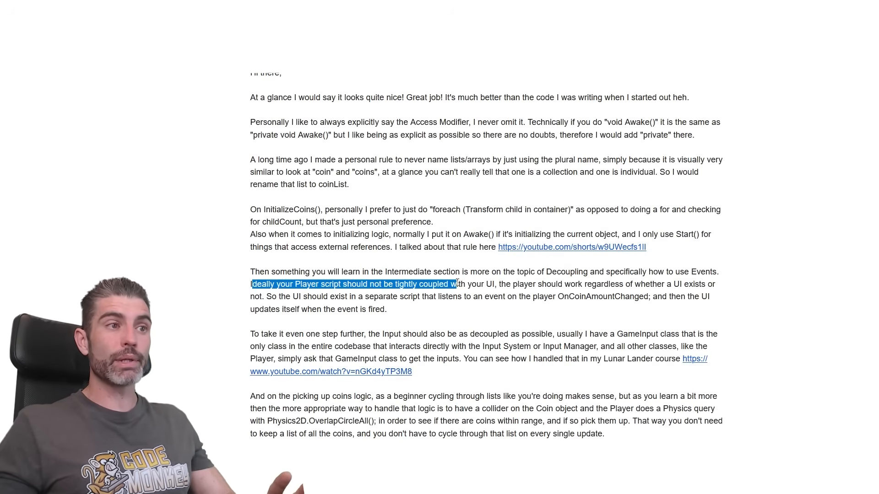
{"action": "left_click_drag", "start_coordinate": [457, 283], "coordinate": [583, 284]}
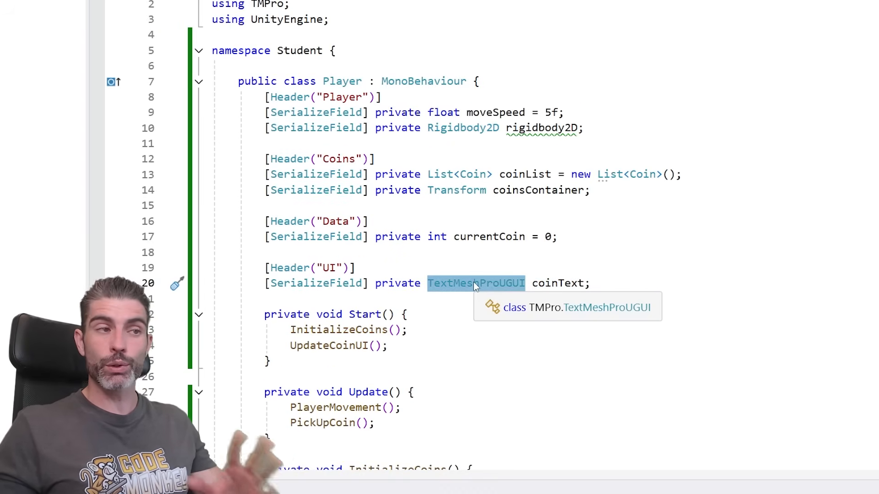
- Declare public event EventHandler OnCoinAmountChanged; in Player
{"action": "scroll", "scroll_direction": "down", "scroll_amount": 3}
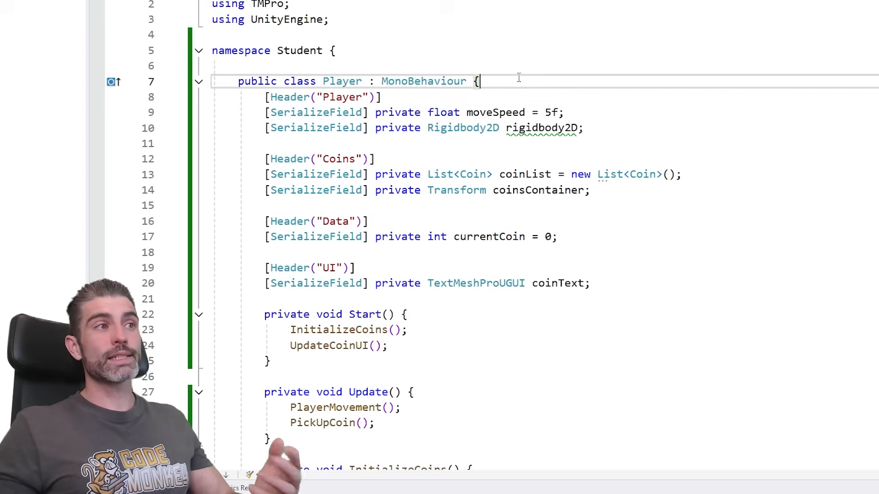
{"action": "type", "text": "public event"}
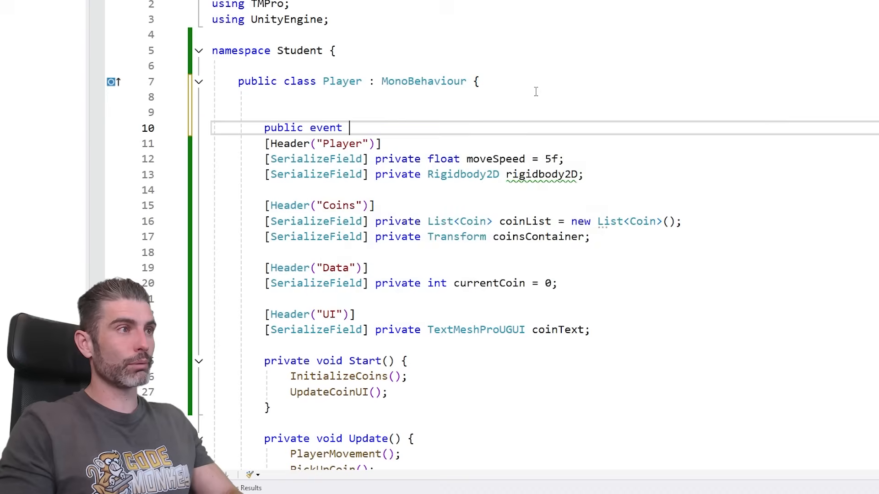
{"action": "type", "text": "EventHandler"}
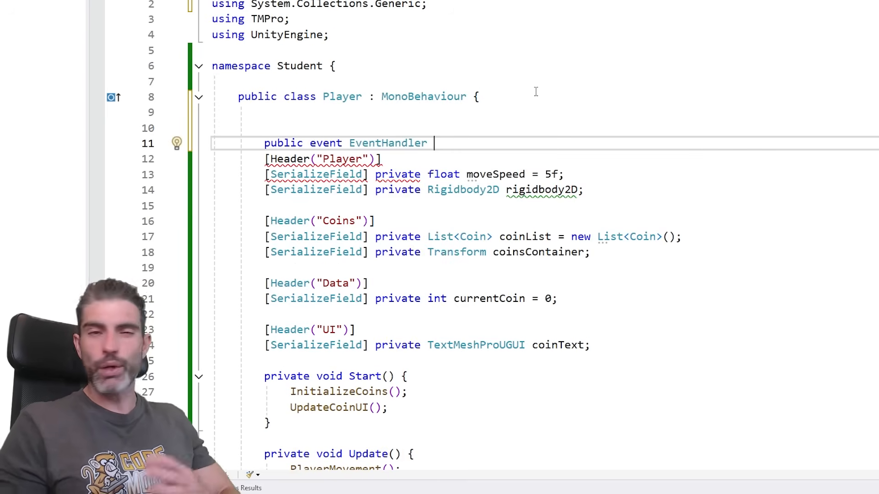
{"action": "type", "text": "On"}
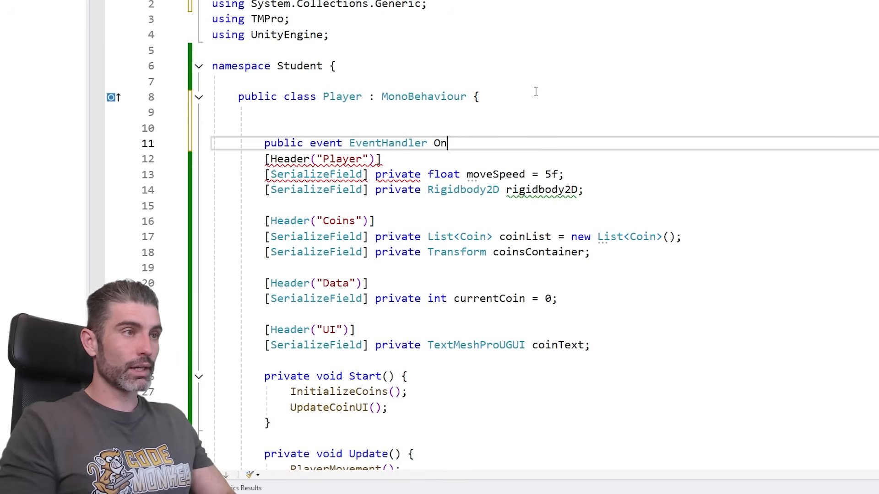
{"action": "type", "text": "CoinAmountChanged;"}
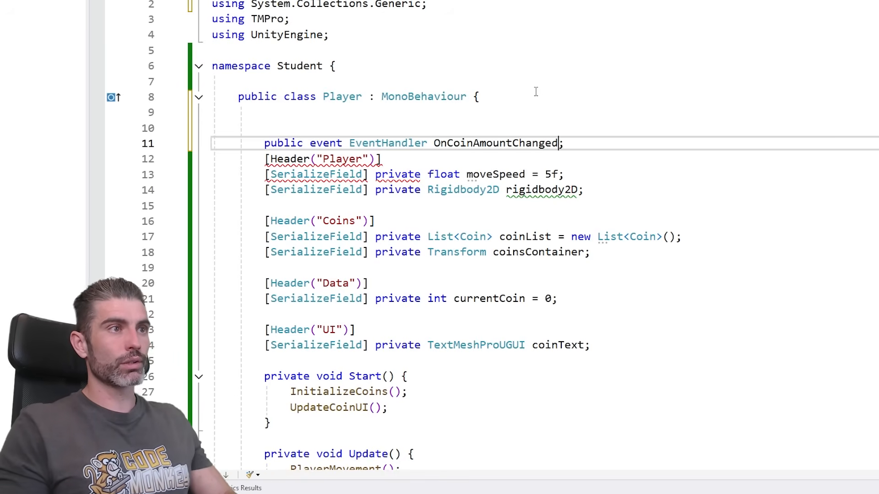
- Have AddCoin call OnCoinAmountChanged?.Invoke(this, EventArgs.Empty) after incrementing currentCoin
{"action": "scroll", "scroll_direction": "down", "scroll_amount": 3}
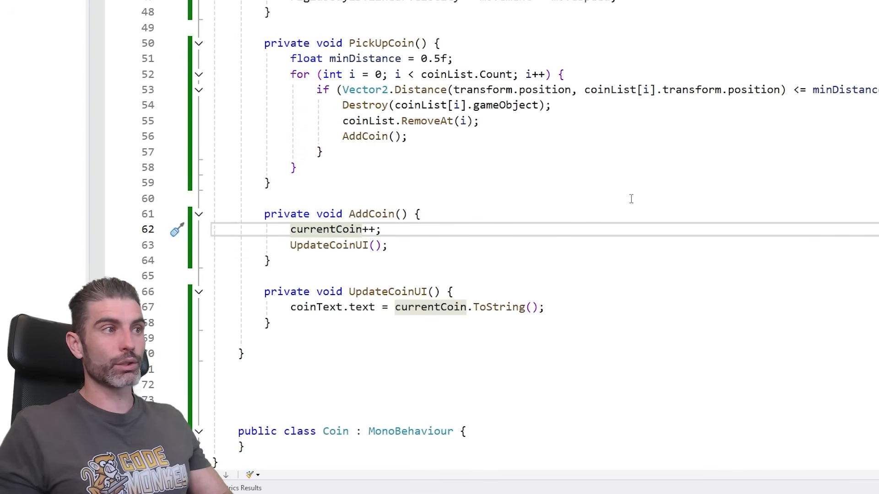
{"action": "type", "text": "OnCoinAmountChanged?.Invoke();"}
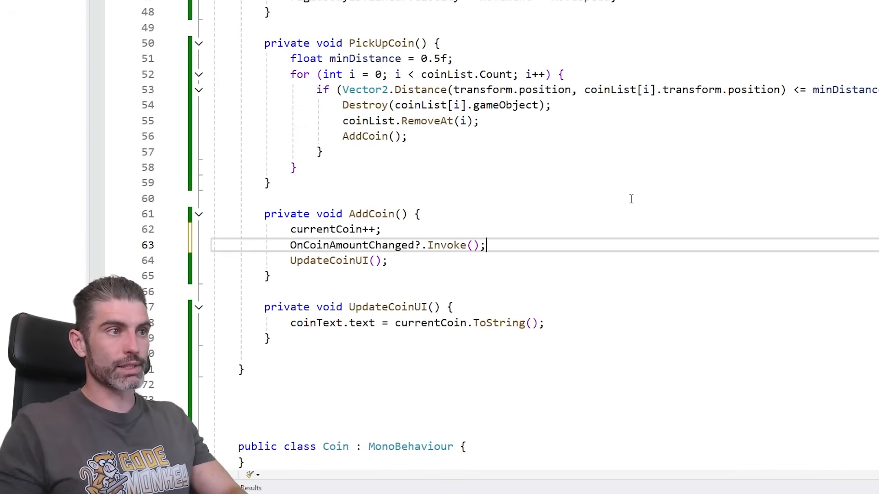
{"action": "type", "text": "this, eventArgs.Empty"}
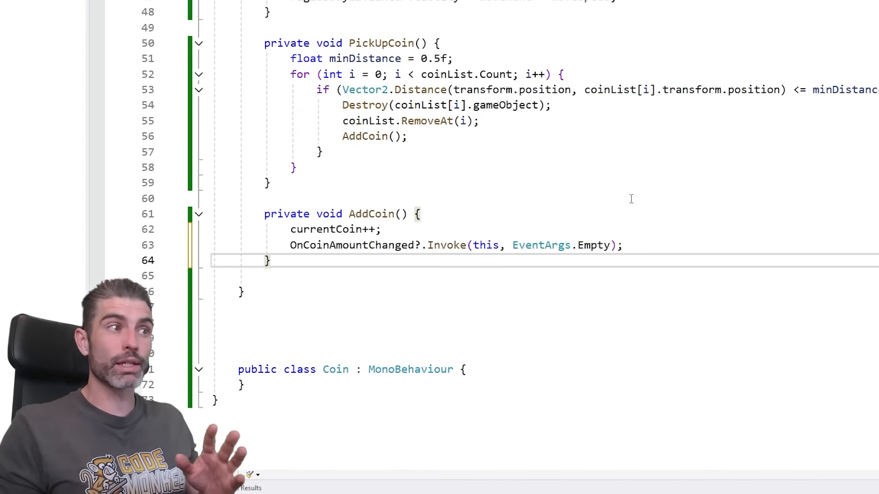
- Create class CoinDisplayUI with a serialized Player field subscribing to player.OnCoinAmountChanged in Start
{"action": "type", "text": "public"}
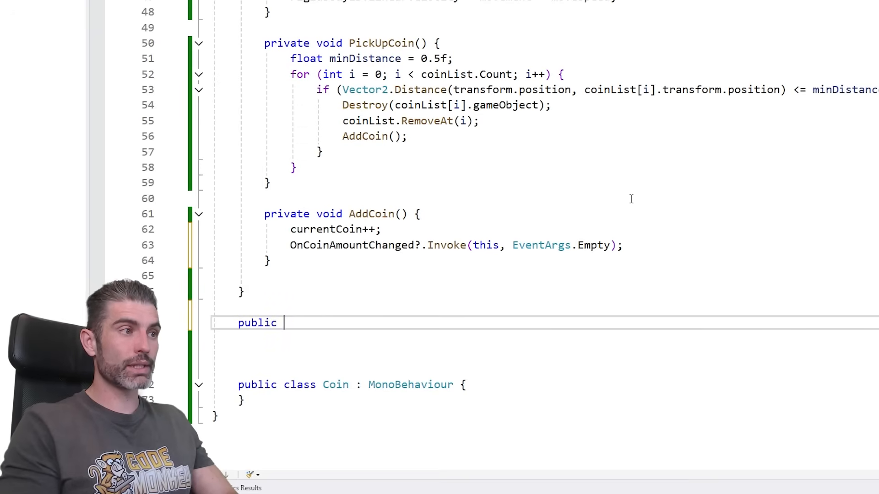
{"action": "type", "text": "class CoinDispla"}
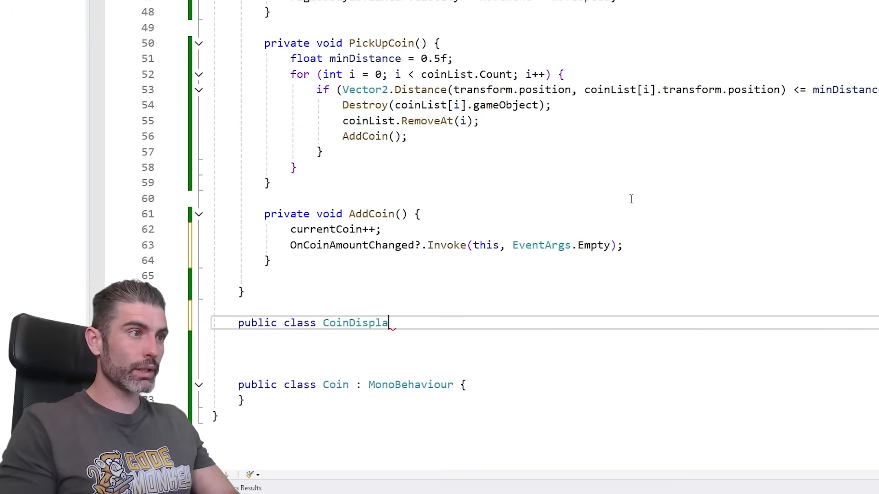
{"action": "type", "text": "[SerioalizeField] private TextMeshProUGUI coinTextMesh;"}
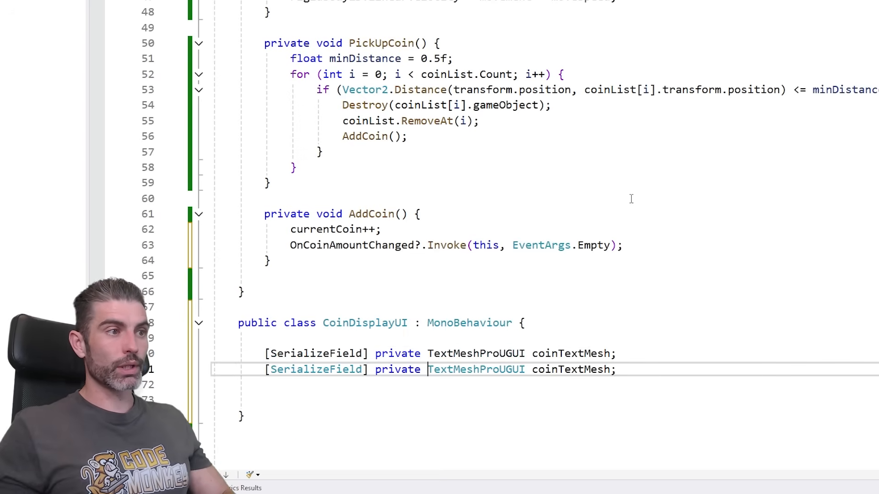
{"action": "type", "text": "Player player;"}
{"action": "type", "text": "private void Start() {"}
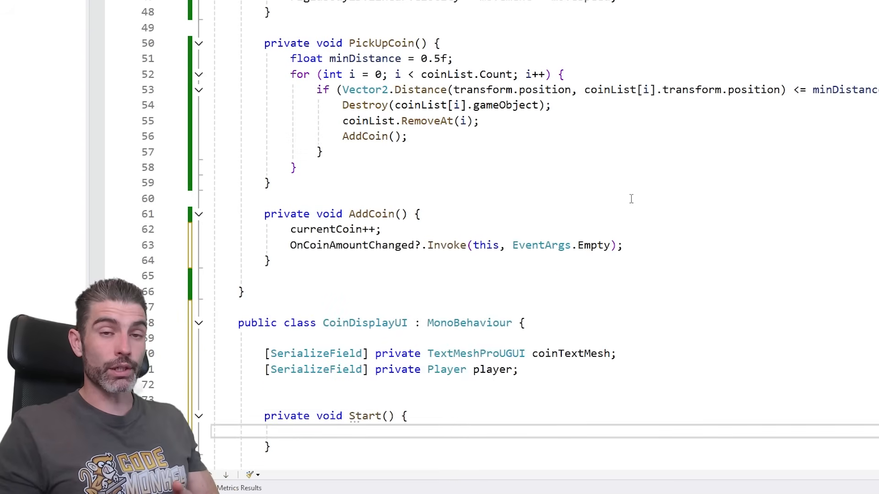
{"action": "scroll", "scroll_direction": "down", "scroll_amount": 3}
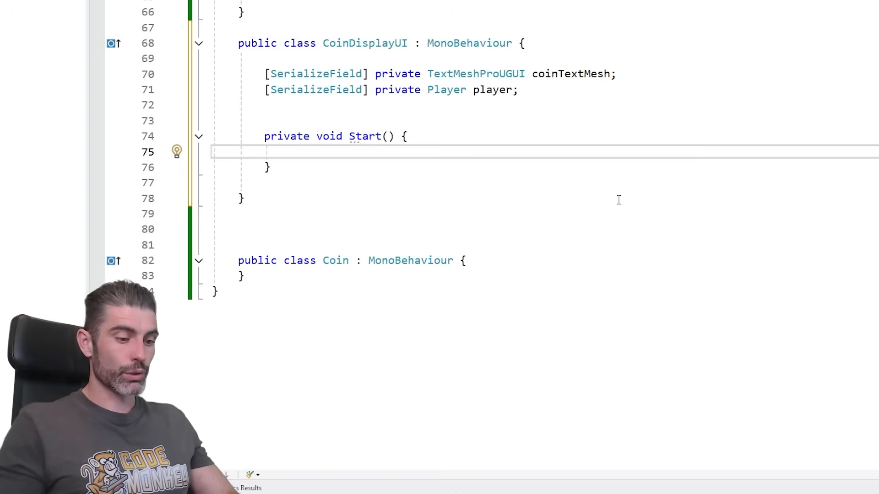
{"action": "type", "text": "player.OnCoinAmountChanged += Player_OnCoinAmountChanged;"}
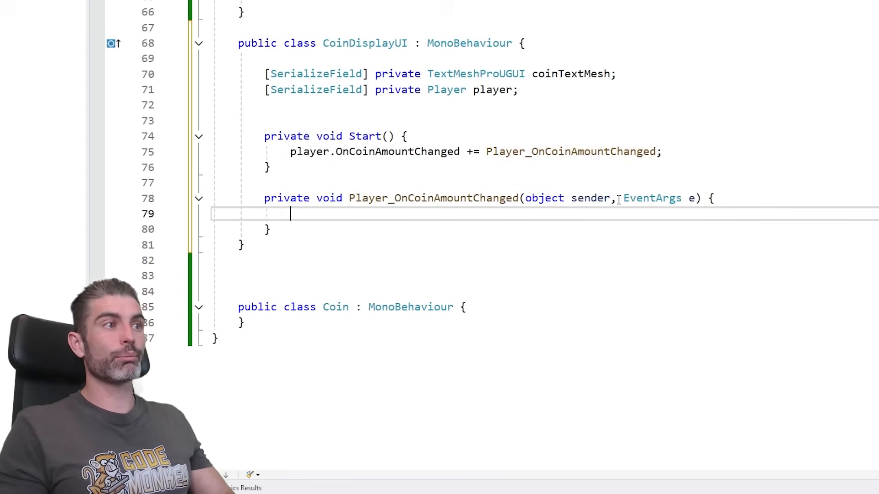
- Add public int GetCurrentCoinAmount() to Player returning currentCoin
{"action": "type", "text": "coinTe"}
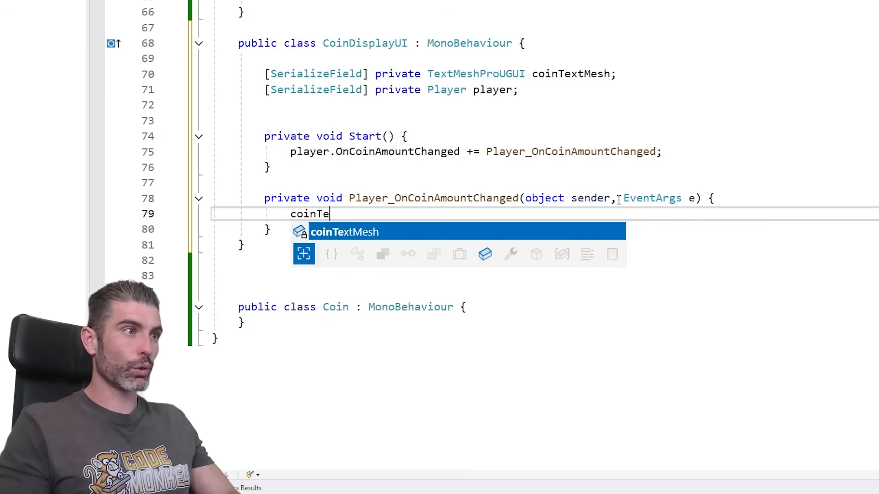
{"action": "type", "text": "xtMesh.text = player."}
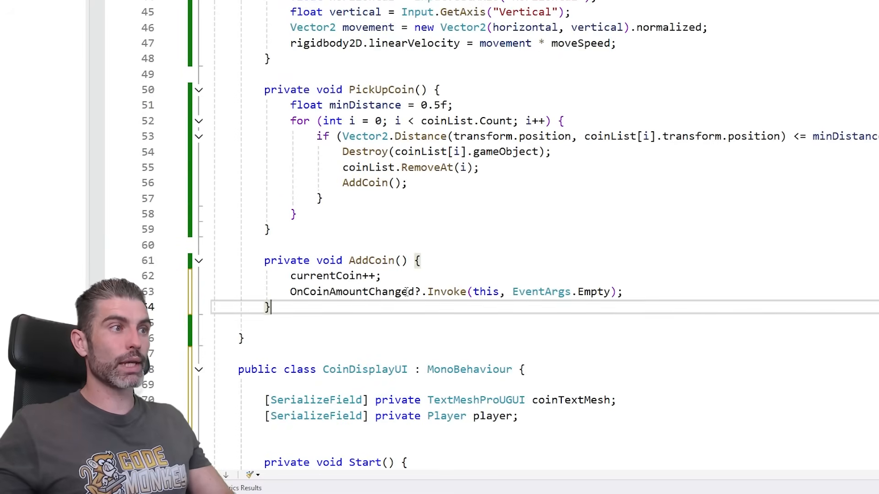
{"action": "type", "text": "public int Get"}
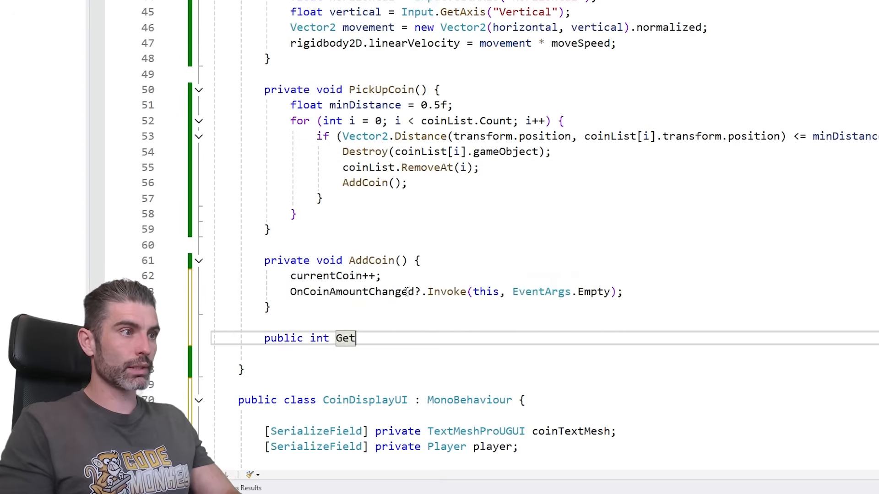
{"action": "type", "text": "CurrentCoinAm"}
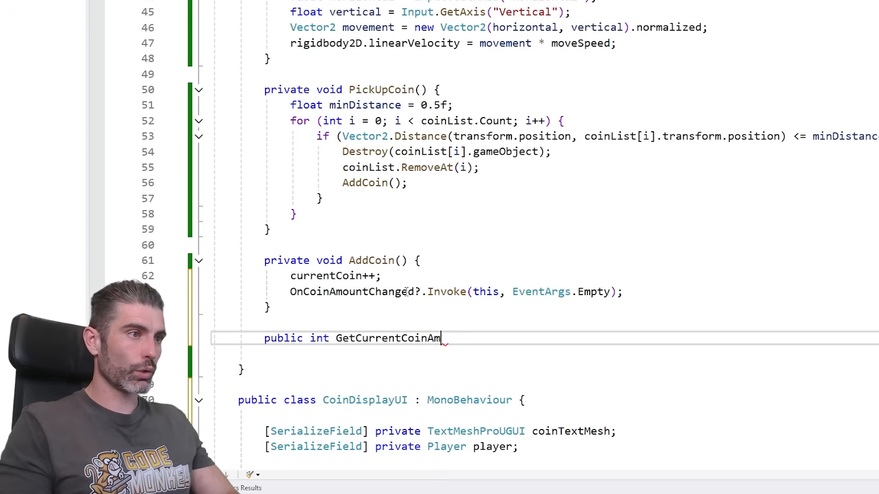
{"action": "type", "text": "ount(){"}
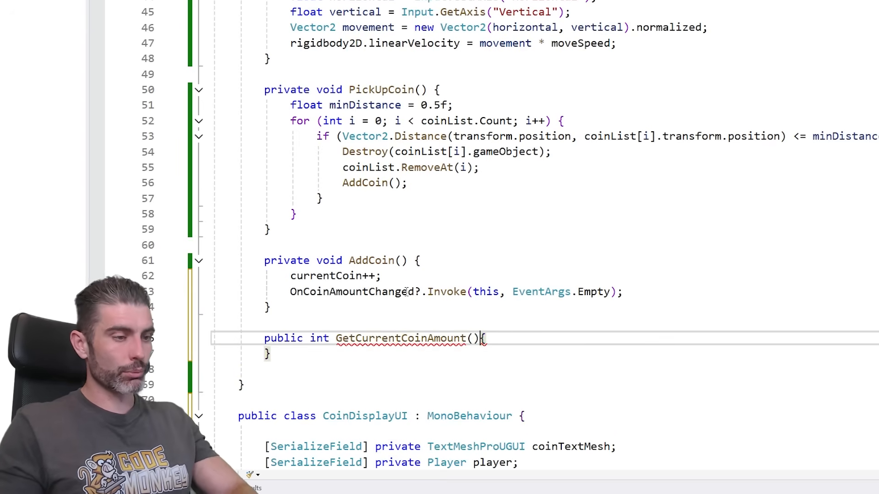
{"action": "type", "text": "return OnCoinAmountChanged;"}
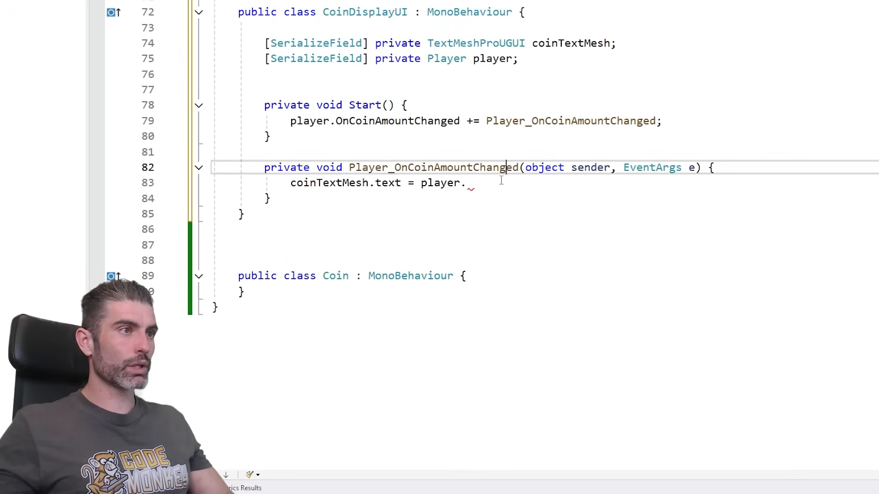
- Set coinTextMesh.text to player.GetCurrentCoinAmount().ToString() in the handler
{"action": "type", "text": "GetCurrentCoinAmount"}
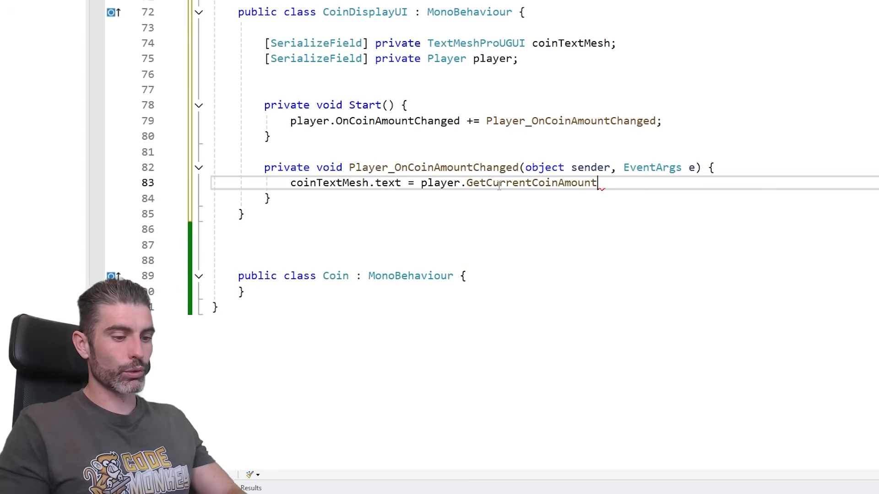
{"action": "type", "text": "().ToString();"}
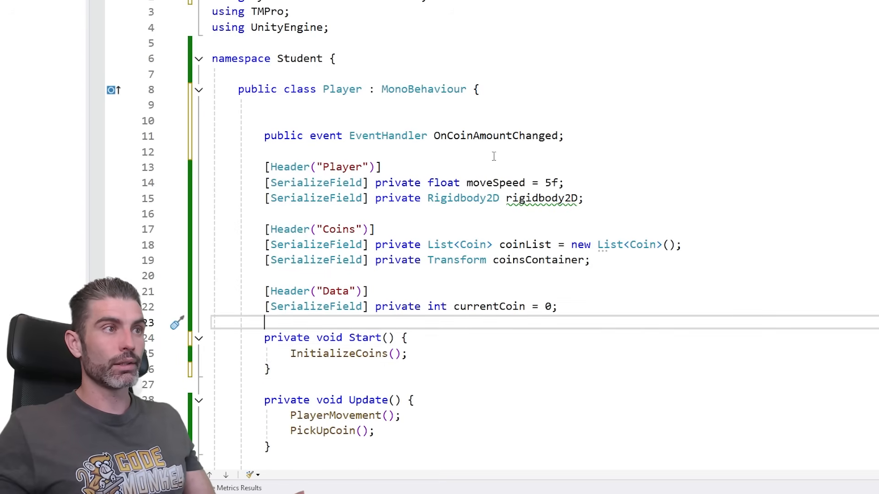
{"action": "scroll", "scroll_direction": "down", "scroll_amount": 3}
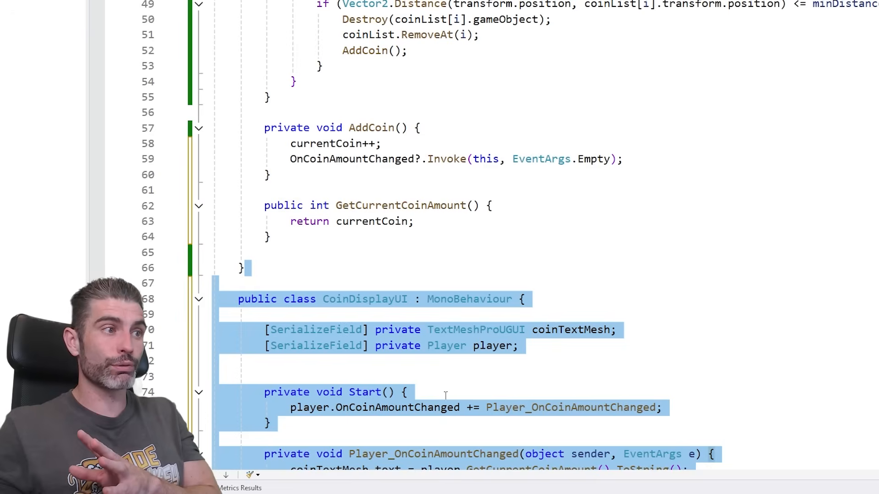
{"action": "scroll", "scroll_direction": "down", "scroll_amount": 3}
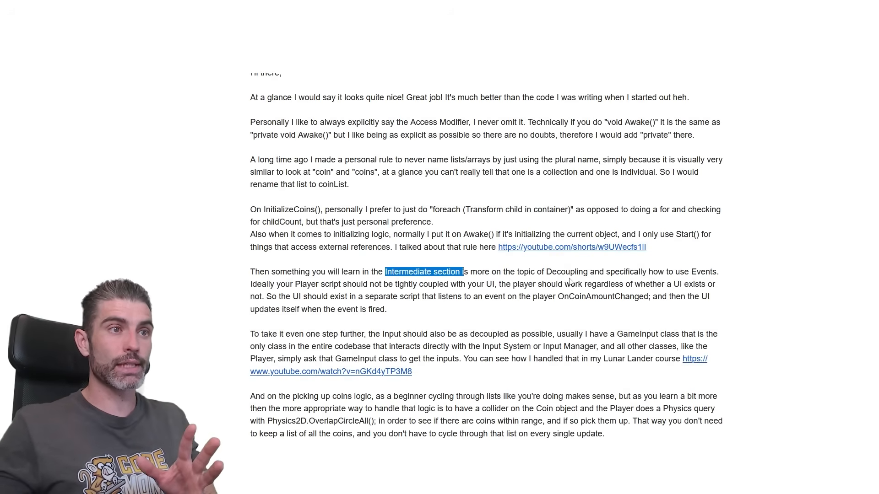
{"action": "double_click", "coordinate": [566, 272]}
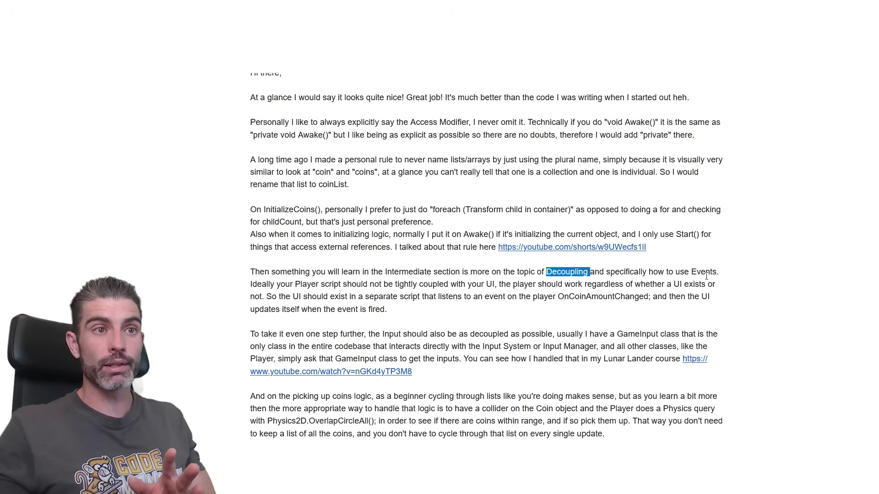
{"action": "double_click", "coordinate": [703, 271]}
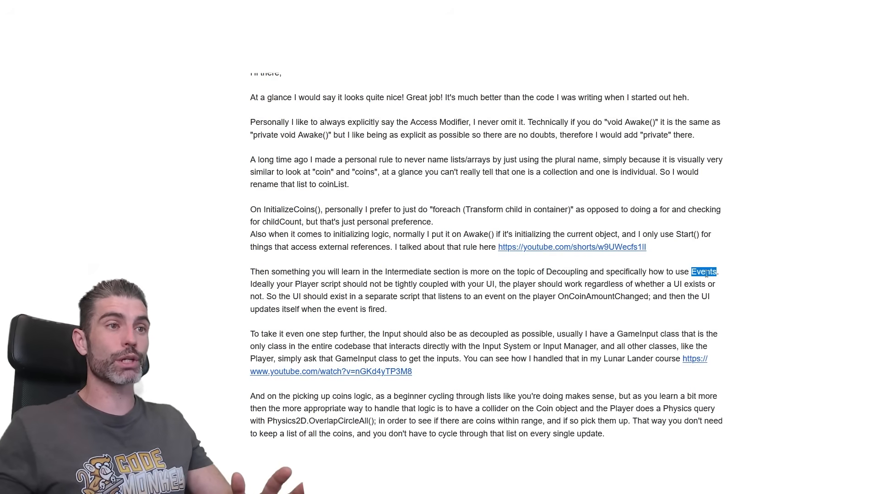
{"action": "scroll", "scroll_direction": "down", "scroll_amount": 3}
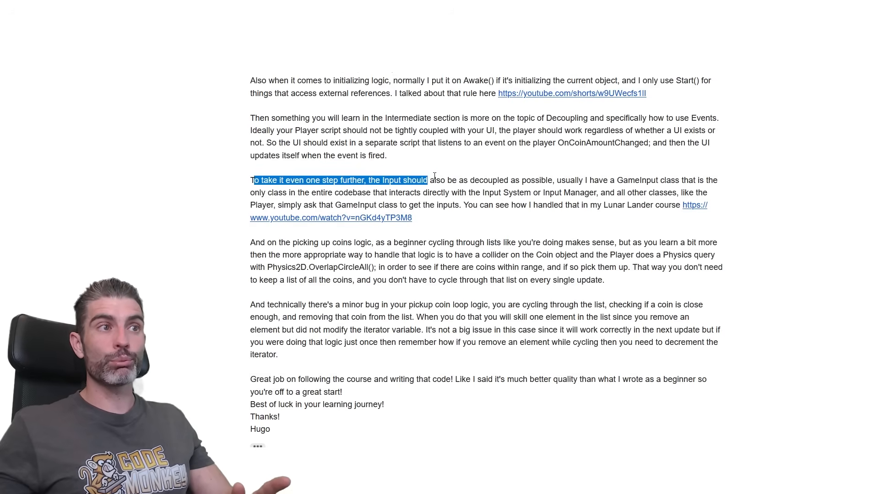
{"action": "left_click_drag", "start_coordinate": [426, 180], "coordinate": [566, 180]}
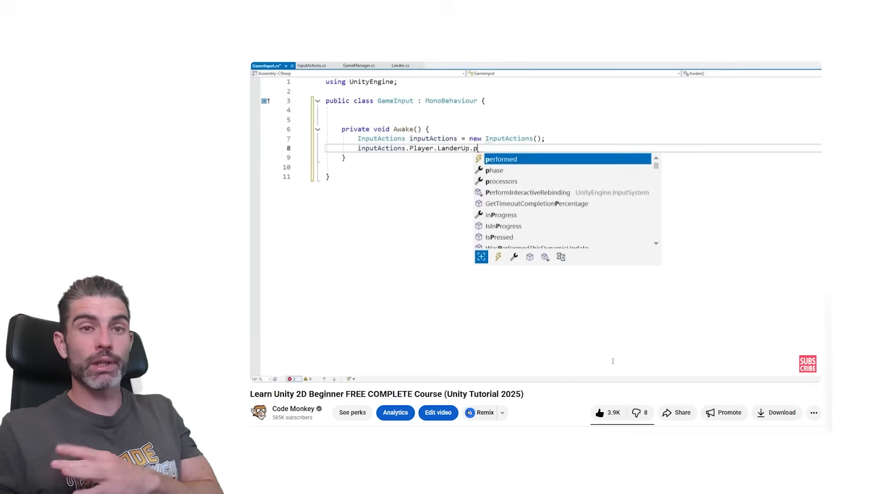
{"action": "type", "text": "erf"}
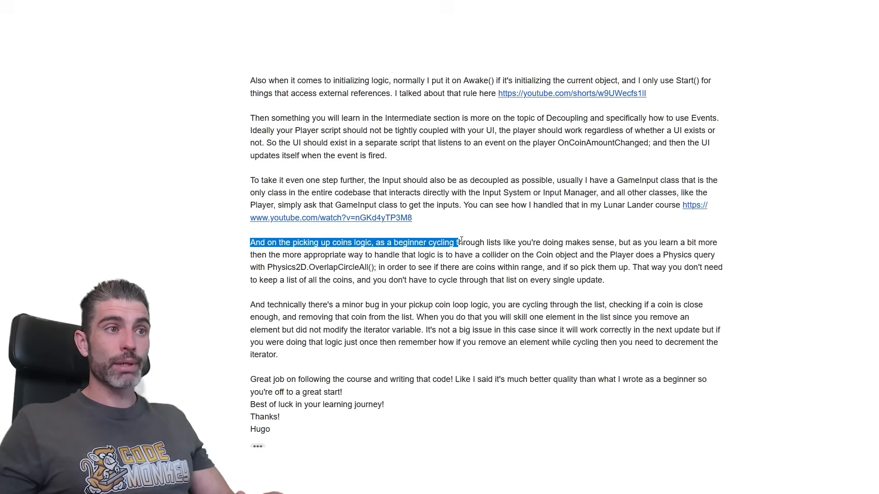
{"action": "left_click_drag", "start_coordinate": [457, 242], "coordinate": [616, 241]}
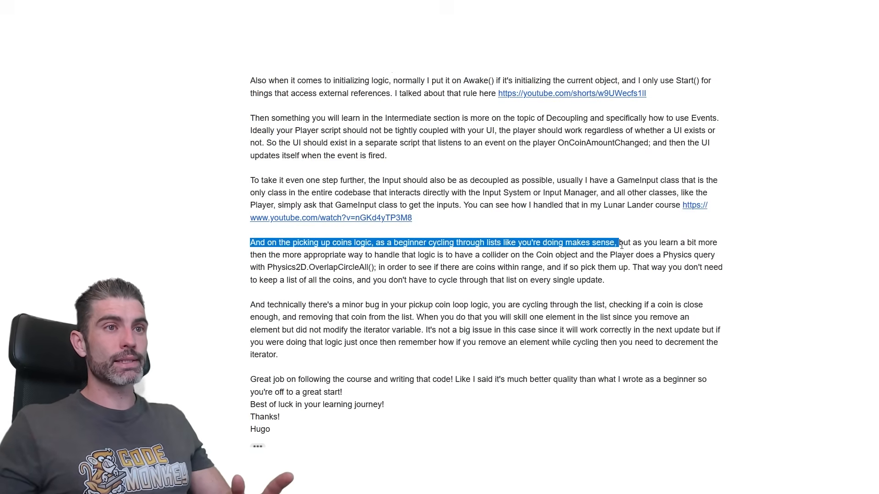
{"action": "left_click_drag", "start_coordinate": [616, 242], "coordinate": [371, 255]}
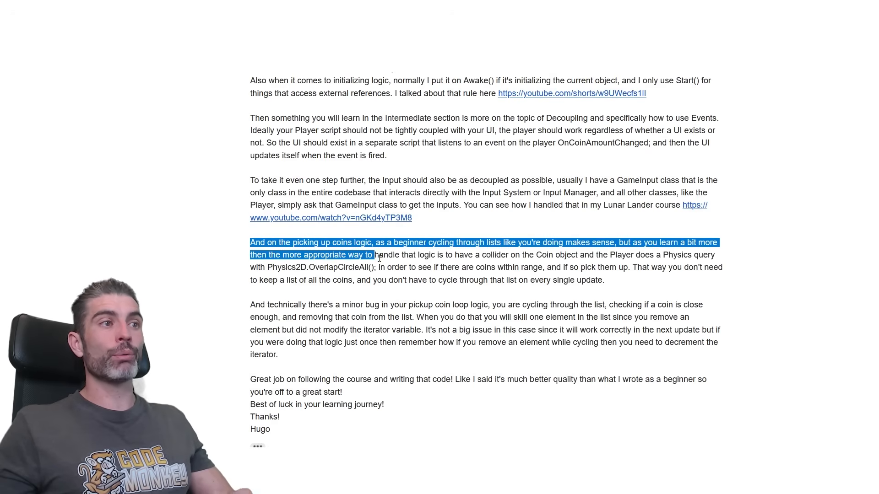
{"action": "left_click_drag", "start_coordinate": [372, 254], "coordinate": [446, 255]}
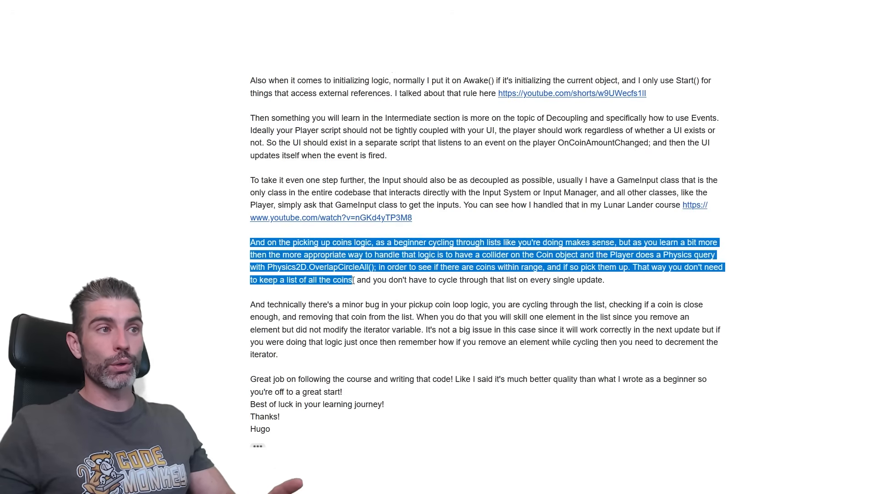
{"action": "left_click_drag", "start_coordinate": [353, 280], "coordinate": [604, 280]}
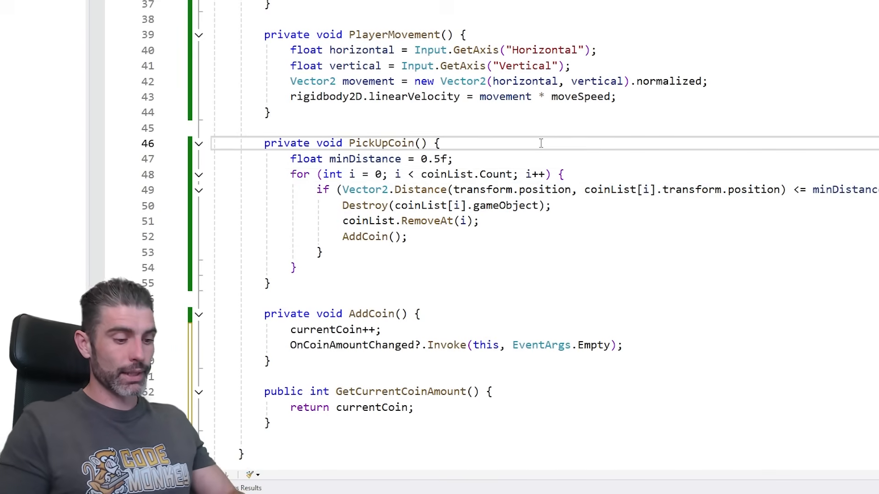
- In PickUpCoin, store Physics2D.OverlapCircleAll(transform.position, minDistance) into collider2DArray
{"action": "type", "text": "Physics2d"}
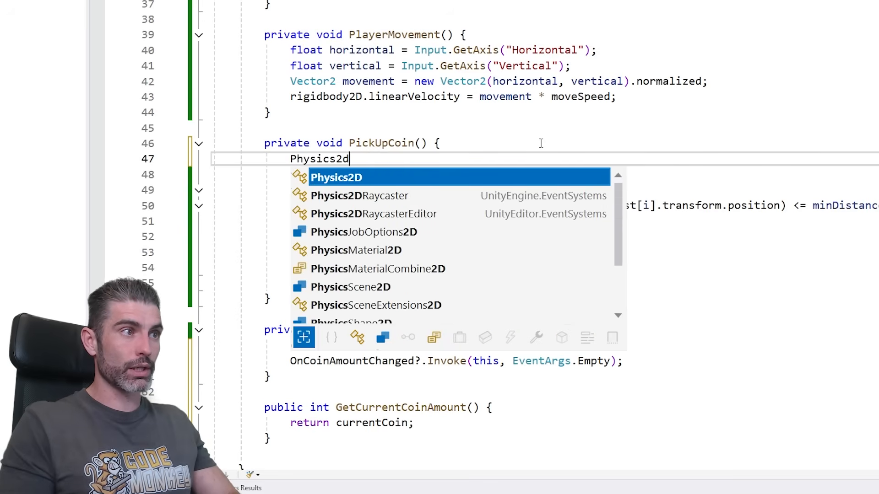
{"action": "type", "text": "."}
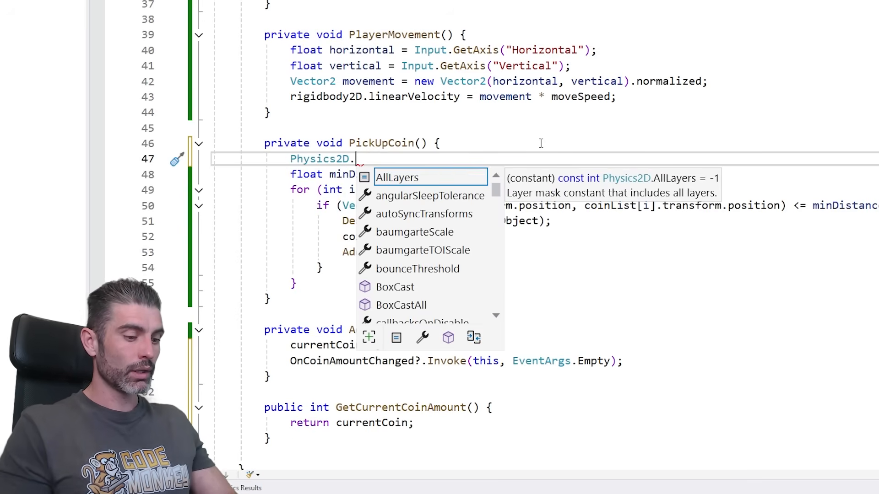
{"action": "type", "text": "OverlapCircleAll("}
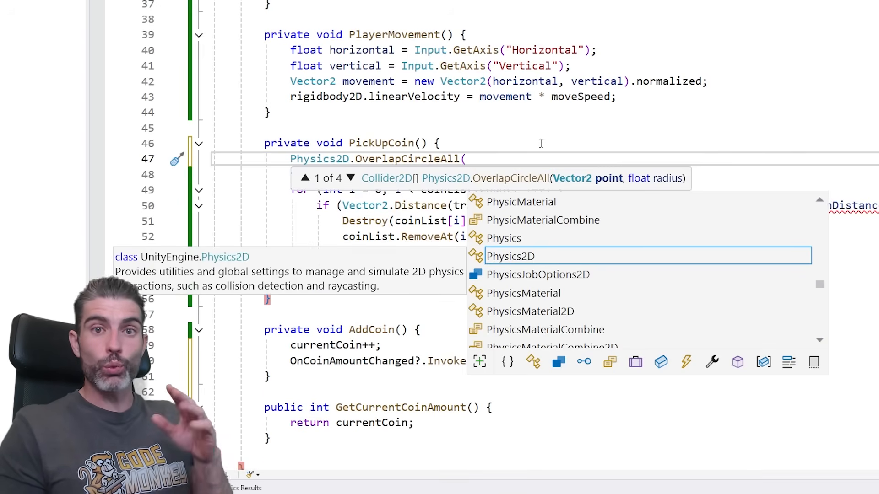
{"action": "type", "text": "playe"}
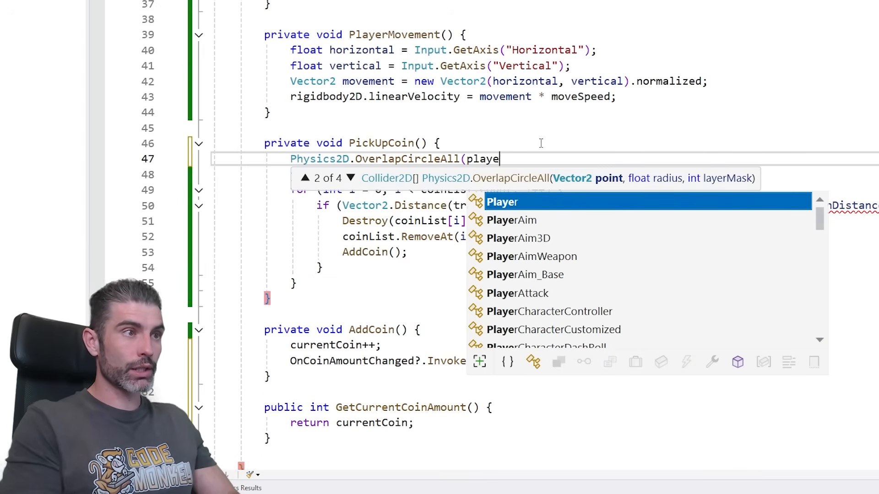
{"action": "type", "text": "transform.position,"}
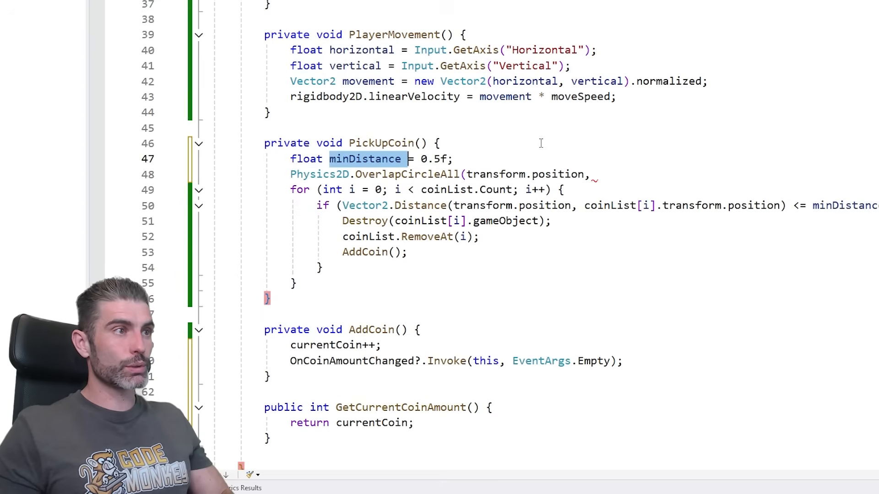
{"action": "type", "text": "Collider2D col"}
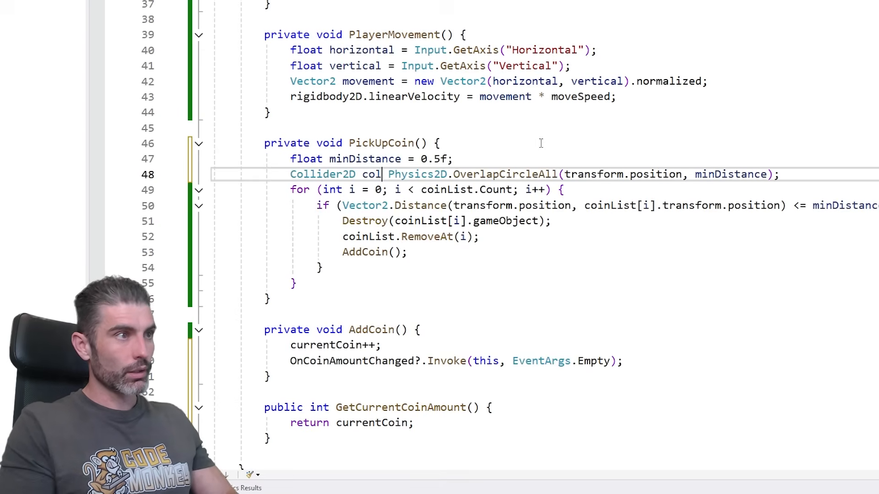
- Loop over collider2DArray with TryGetComponent(out Coin coin), commenting the pickup and calling coin.DestroySelf
{"action": "type", "text": "foreach (Collider2D collider2D in collider2DArray) {"}
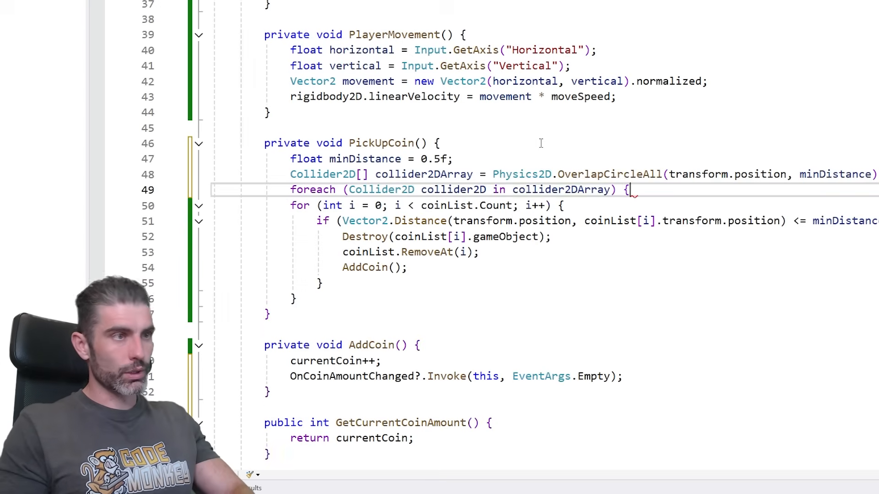
{"action": "type", "text": "collider2D.TryGetComponent<"}
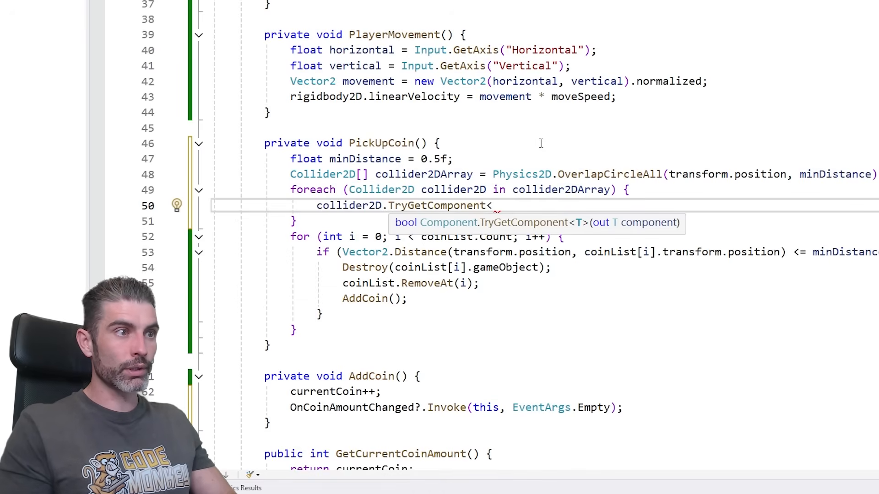
{"action": "type", "text": "Coin>"}
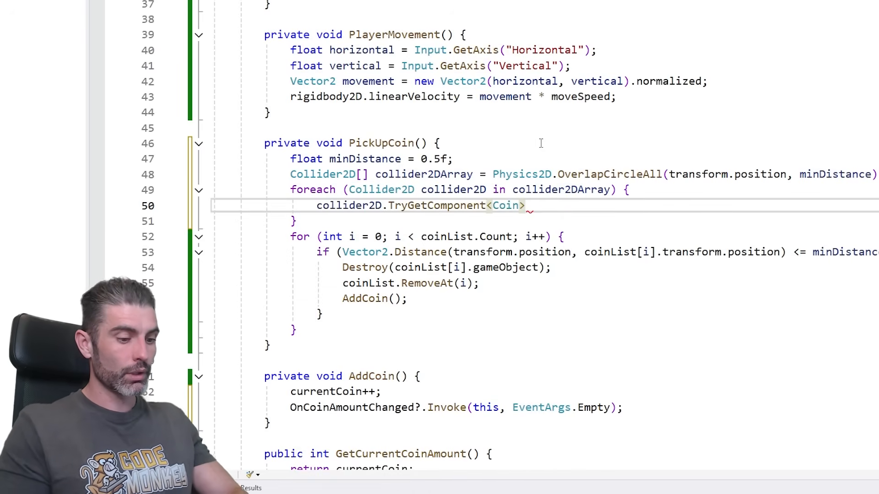
{"action": "type", "text": "(out Coin coin"}
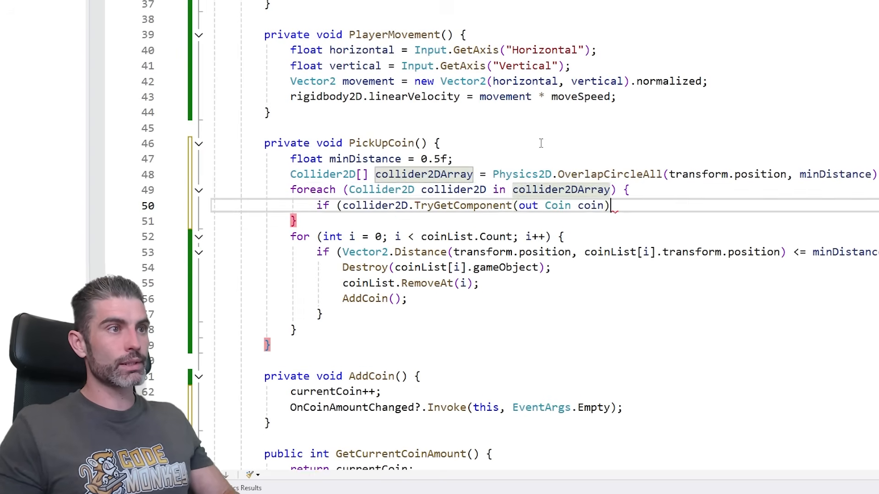
{"action": "type", "text": "// Pick up coin"}
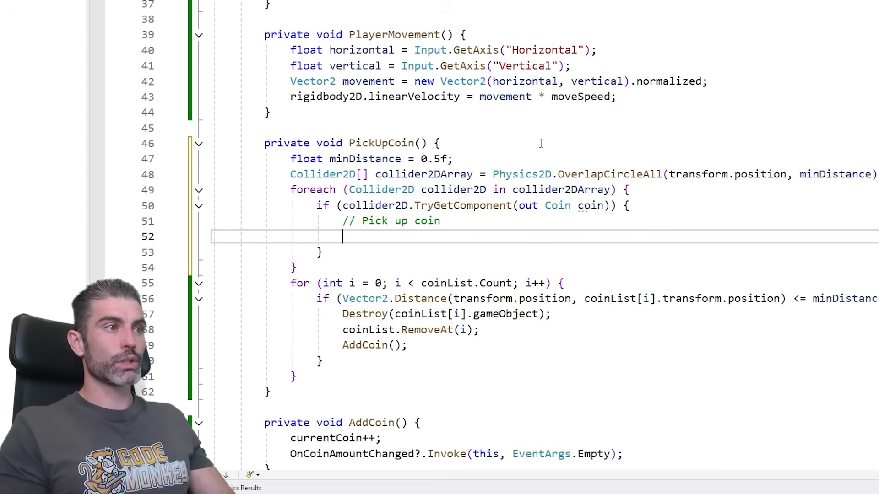
{"action": "type", "text": "coin"}
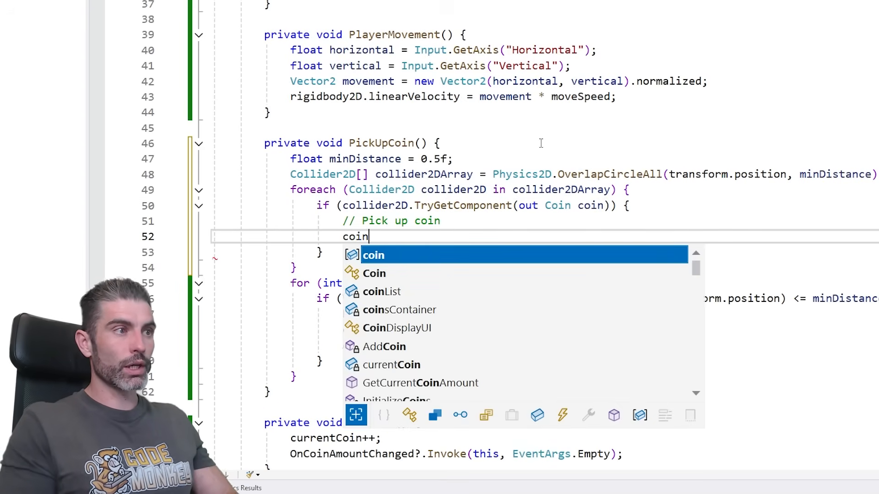
{"action": "type", "text": ".DestroySel"}
{"action": "type", "text": "p"}
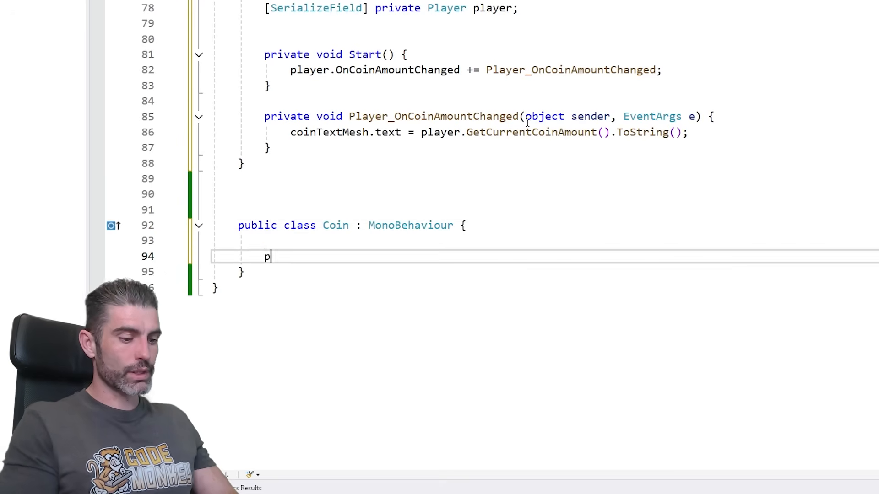
- Add public void DestroySelf() { Destroy(gameObject); } to Coin and call AddCoin() after it in PickUpCoin
{"action": "type", "text": "ublic void DestroySelf() {"}
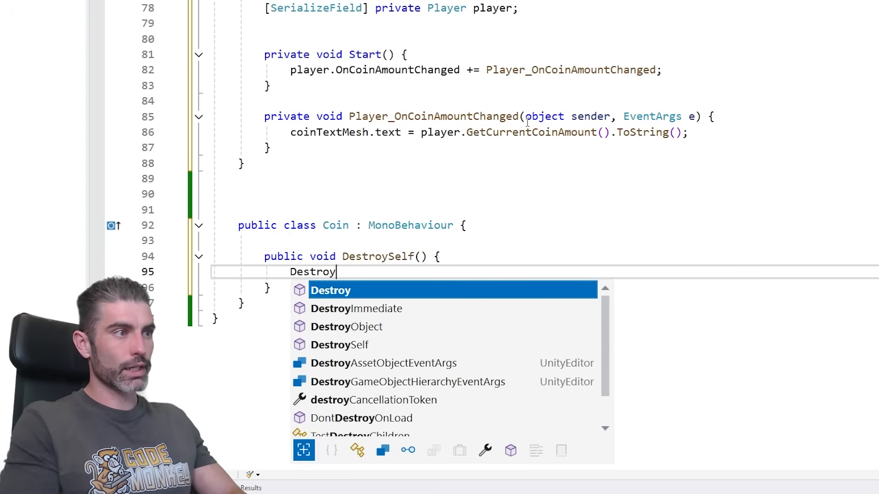
{"action": "type", "text": "(gameObject);"}
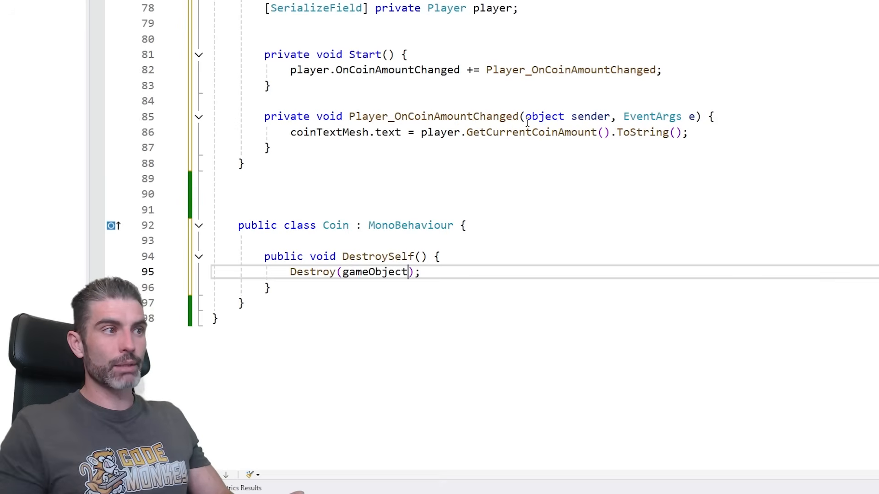
{"action": "key", "text": "enter"}
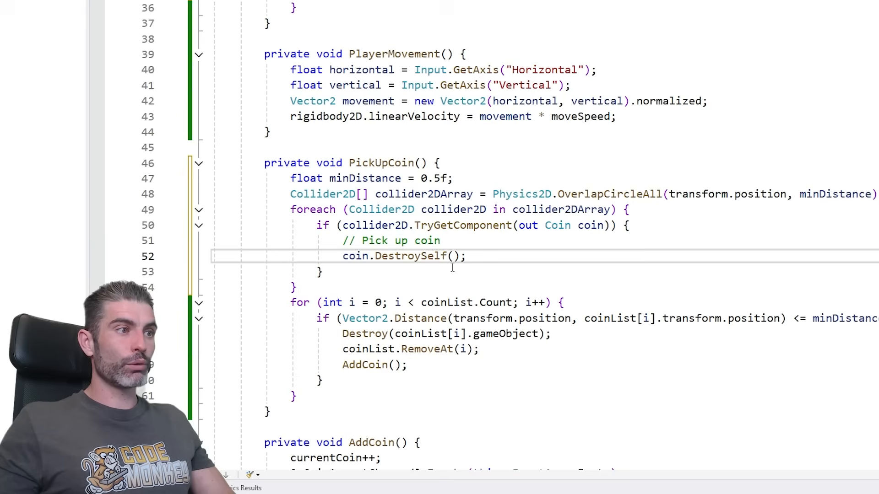
{"action": "type", "text": "AddCoin();"}
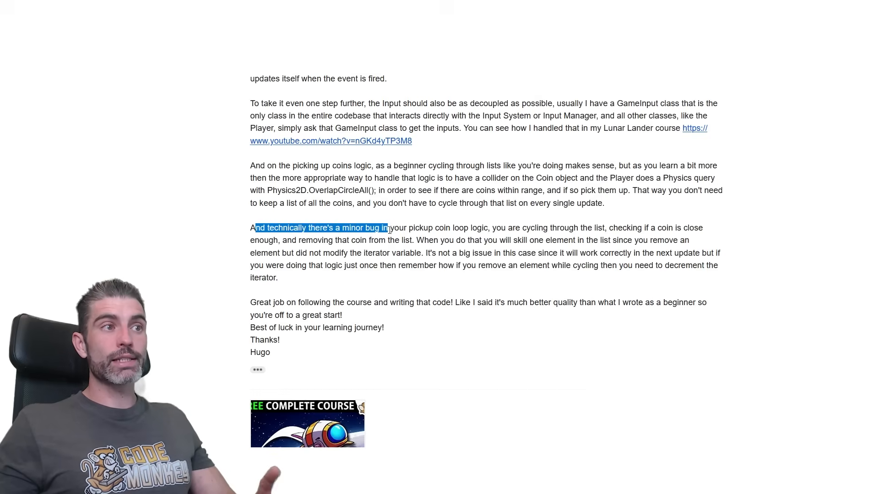
- Highlight the feedback paragraph explaining the skipped-element bug in the coin pickup loop
{"action": "left_click_drag", "start_coordinate": [387, 228], "coordinate": [488, 228]}
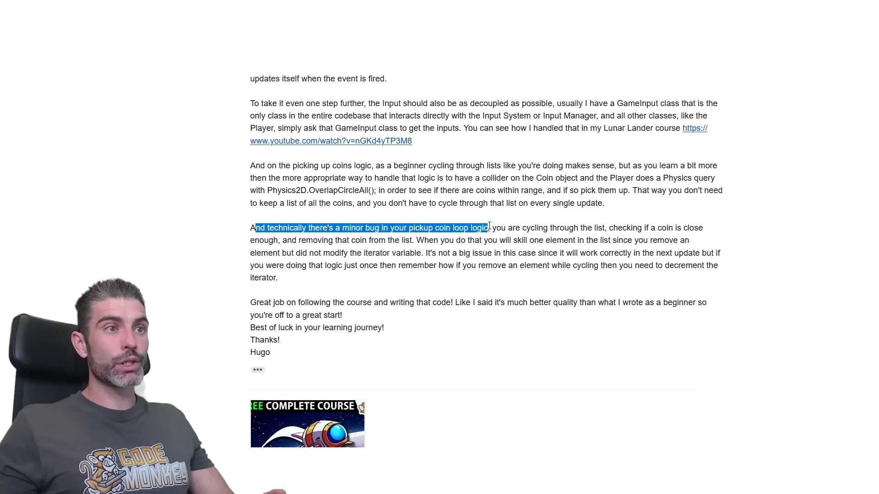
{"action": "left_click_drag", "start_coordinate": [487, 228], "coordinate": [702, 228]}
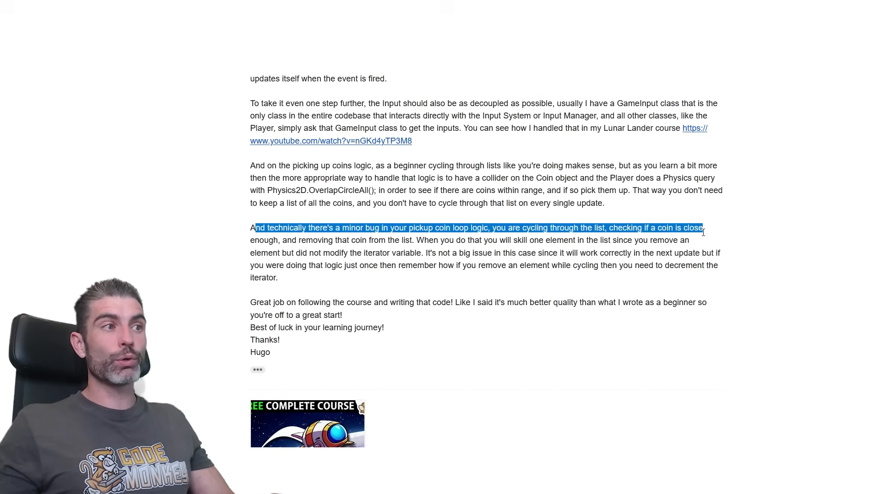
{"action": "left_click_drag", "start_coordinate": [702, 228], "coordinate": [421, 240]}
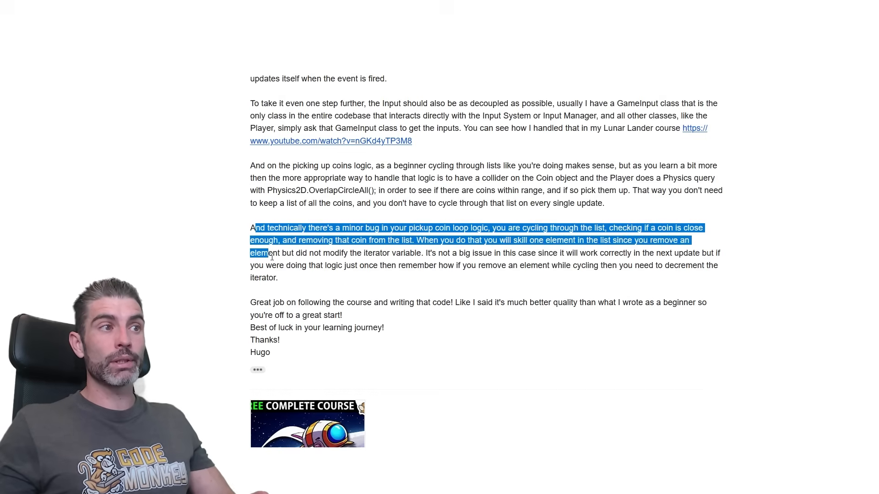
{"action": "left_click_drag", "start_coordinate": [268, 253], "coordinate": [421, 253]}
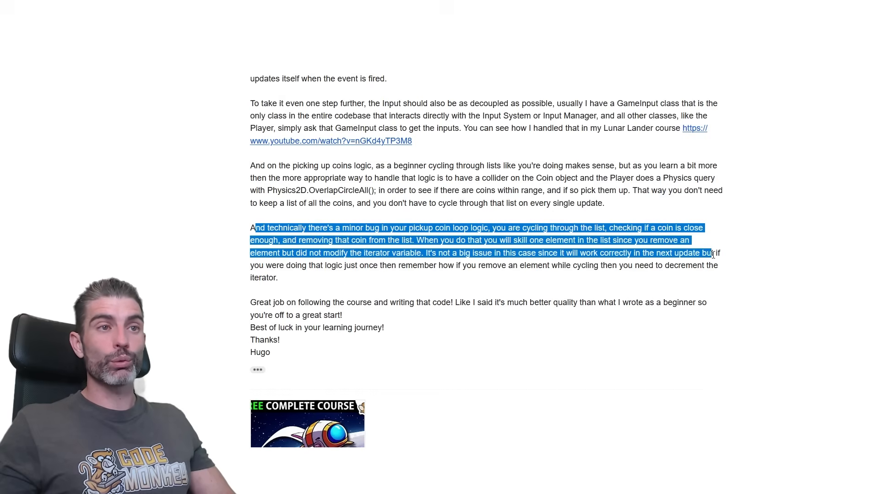
{"action": "left_click_drag", "start_coordinate": [709, 253], "coordinate": [339, 265]}
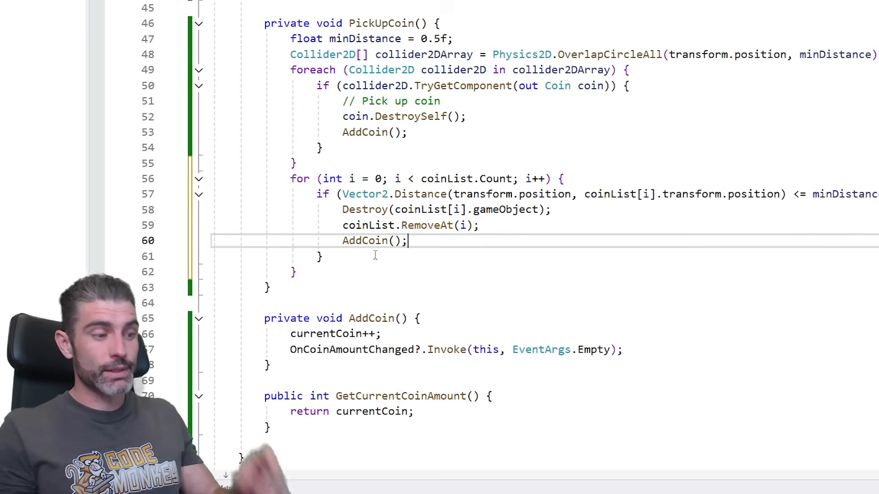
- Add i--; after AddCoin() in the old PickUpCoin for loop to correct the index after RemoveAt
{"action": "type", "text": "i--;"}
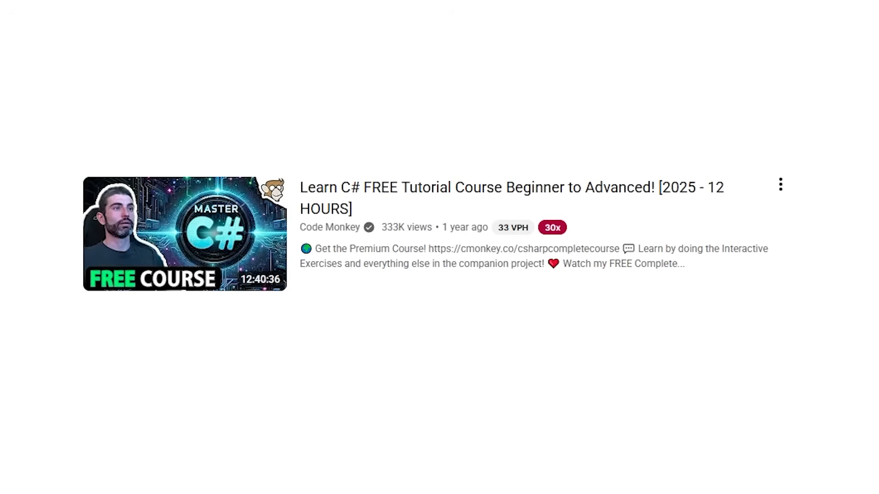
- Browse the C# course page from its companion project and interactive exercises down to Live Chat
{"action": "left_click", "coordinate": [184, 234]}
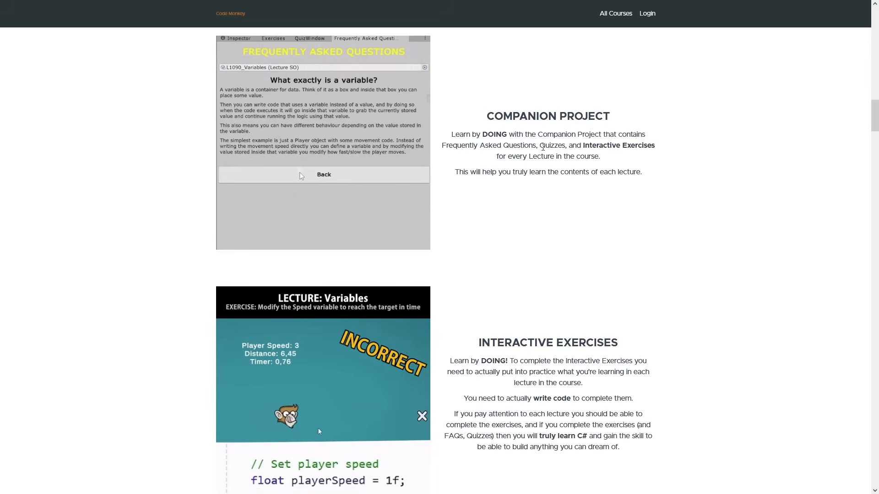
{"action": "left_click", "coordinate": [308, 38]}
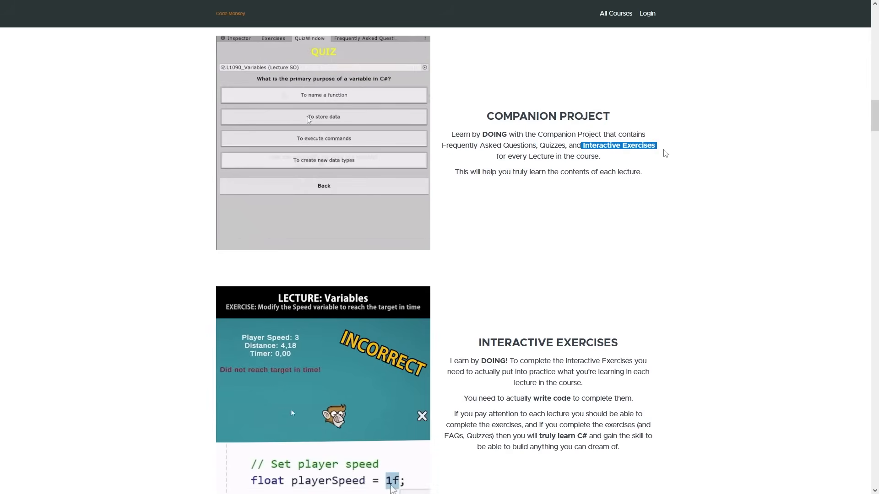
{"action": "left_click", "coordinate": [273, 39]}
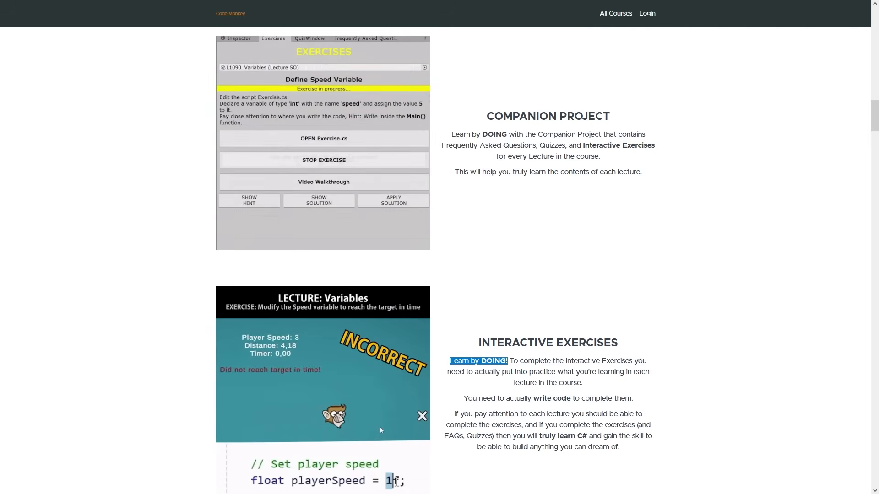
{"action": "scroll", "scroll_direction": "down", "scroll_amount": 3}
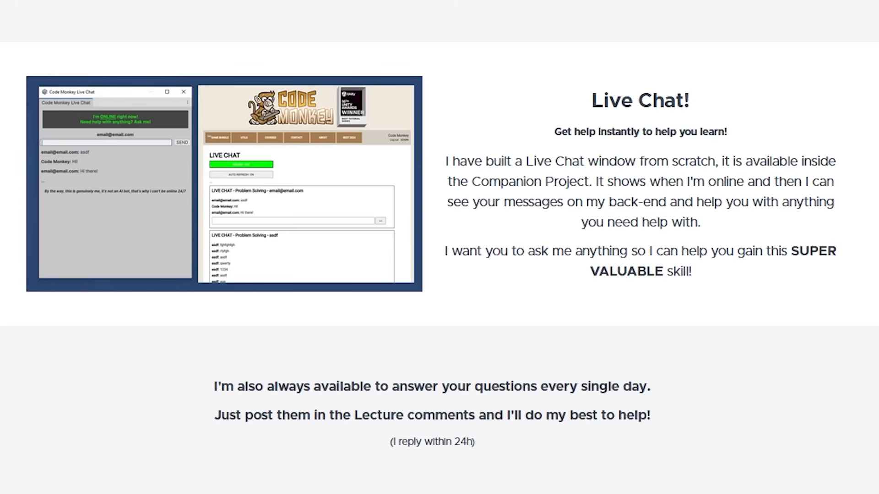